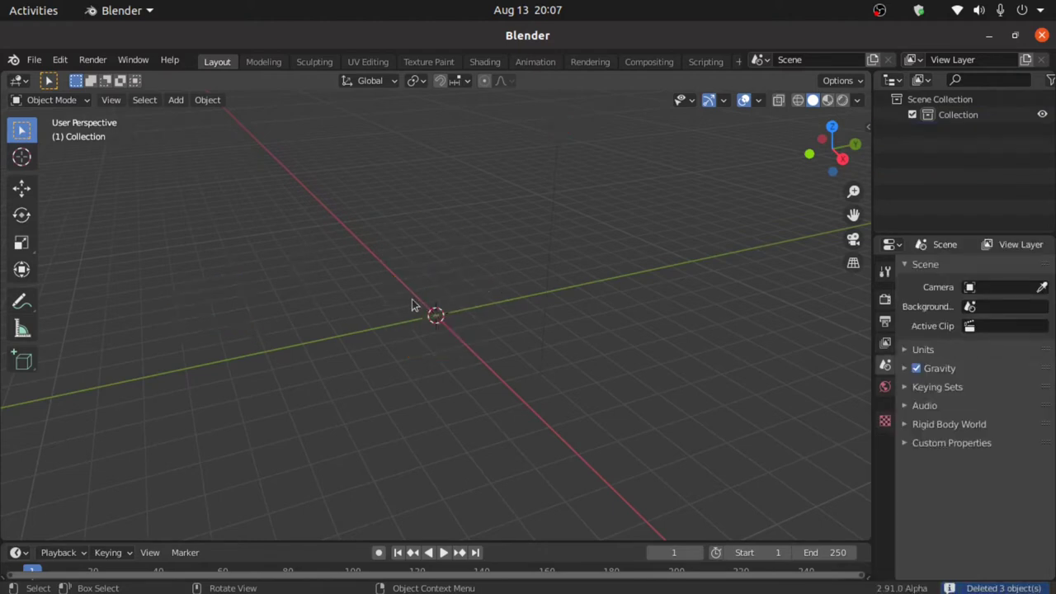
{"action": "mouse_move", "coordinate": [392, 338]}
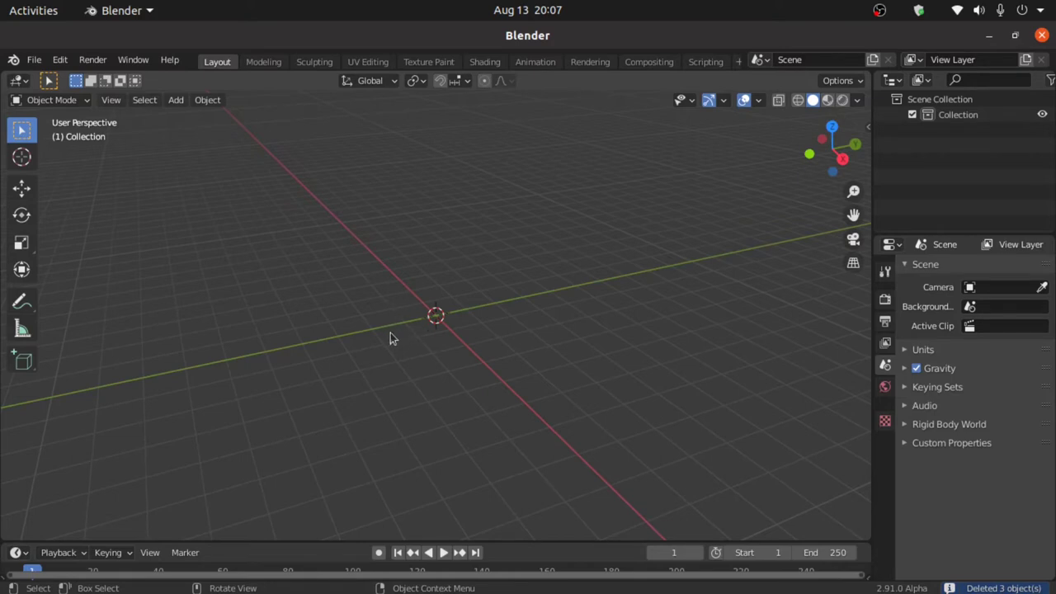
{"action": "mouse_move", "coordinate": [421, 331]}
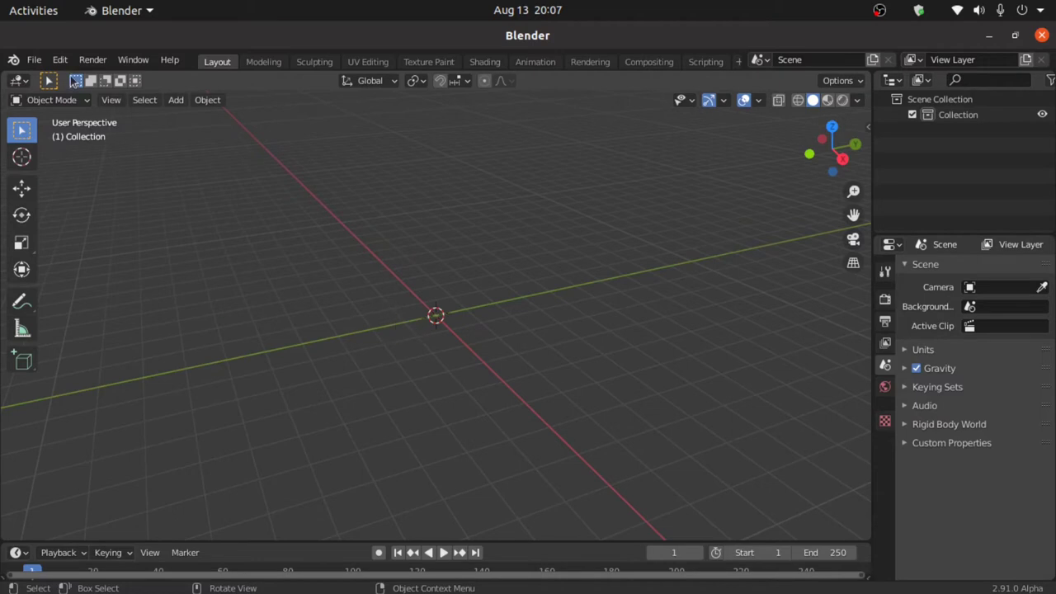
Open Preferences > Add-ons and filter the add-on list with 'EXTRA'
{"action": "left_click", "coordinate": [59, 59]}
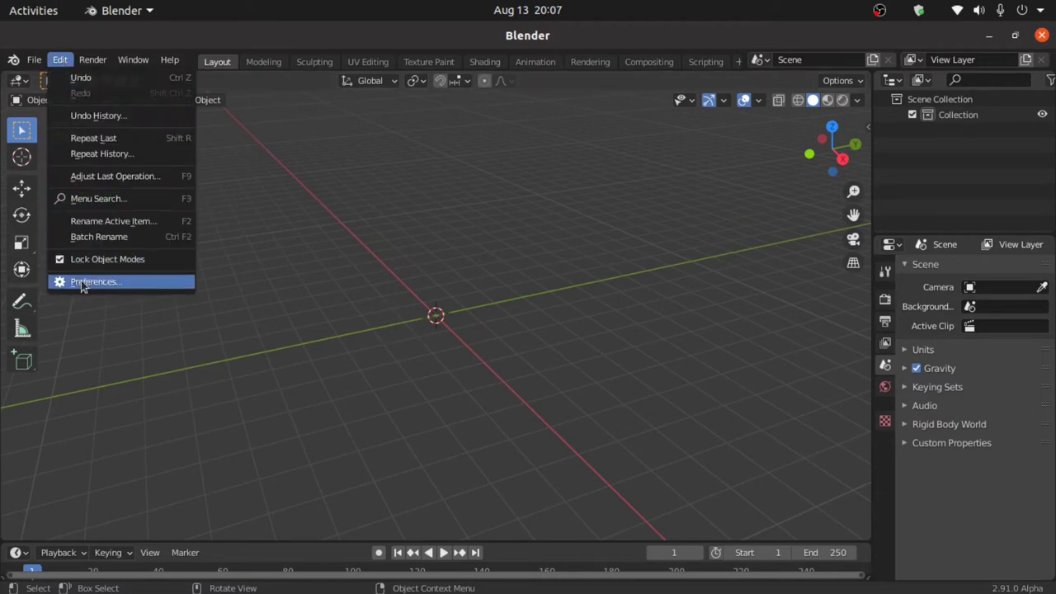
{"action": "left_click", "coordinate": [95, 281]}
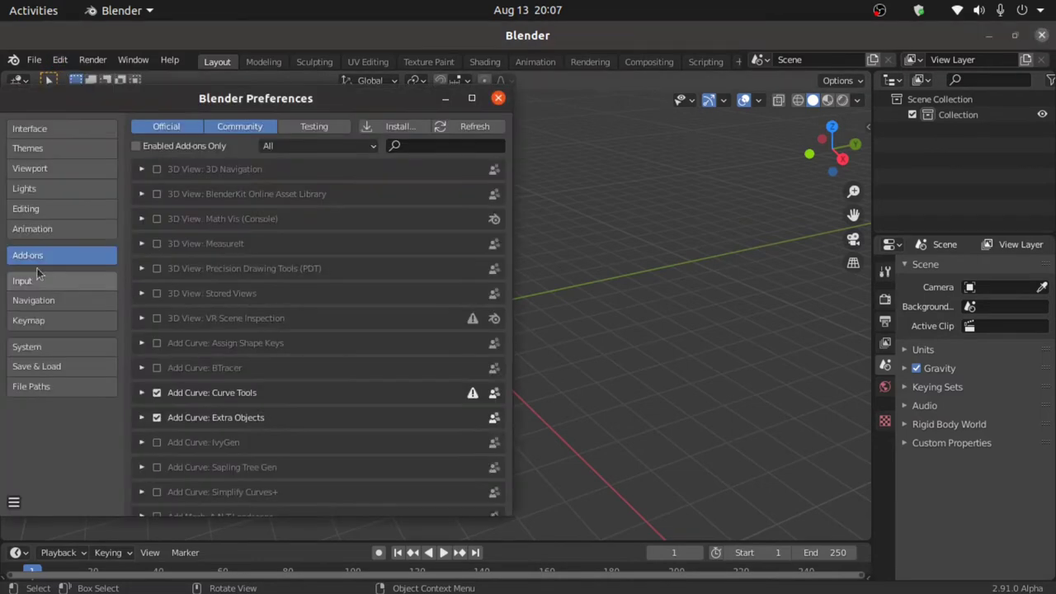
{"action": "type", "text": "E"}
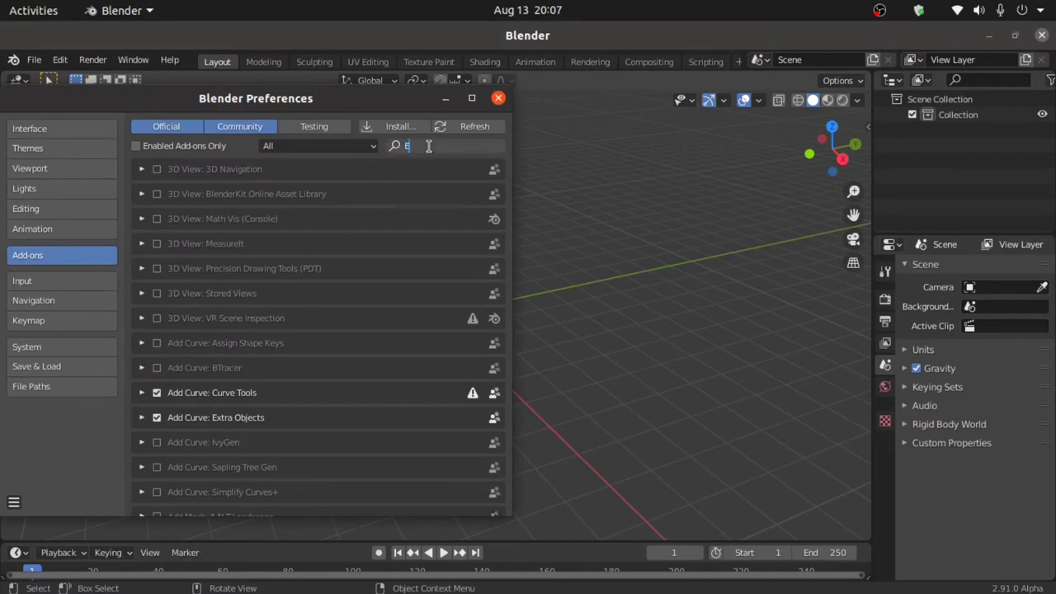
{"action": "type", "text": "XTRA"}
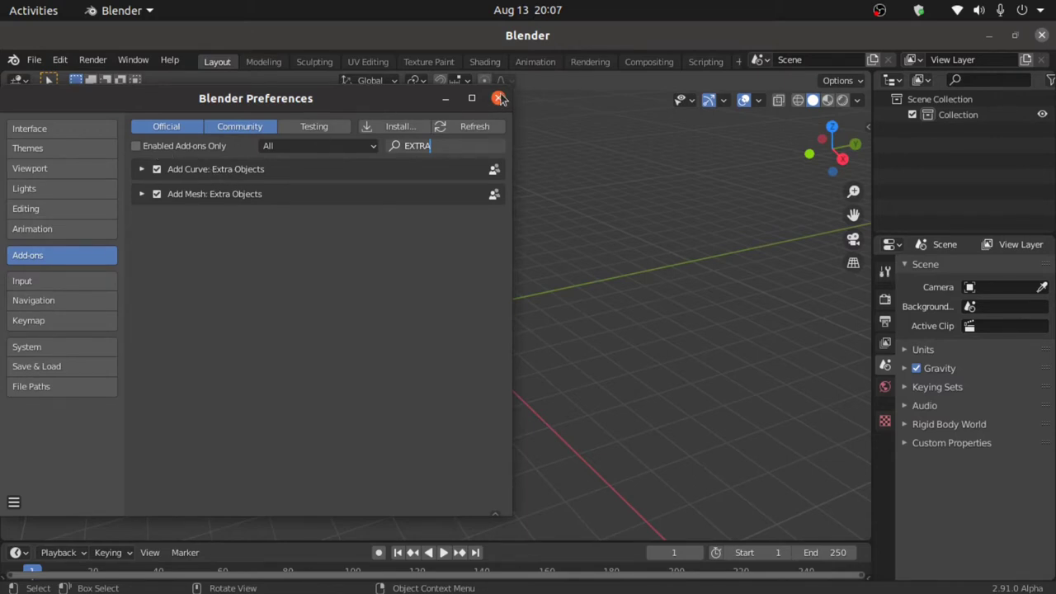
Close Preferences and add a Honeycomb mesh from Mesh > Extras
{"action": "left_click", "coordinate": [176, 100]}
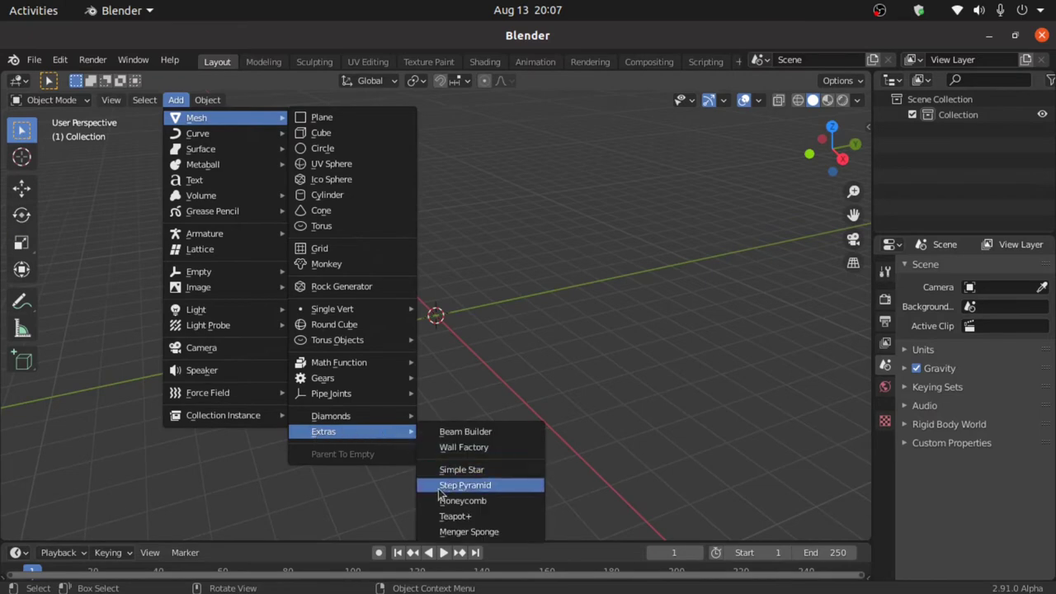
{"action": "left_click", "coordinate": [461, 500]}
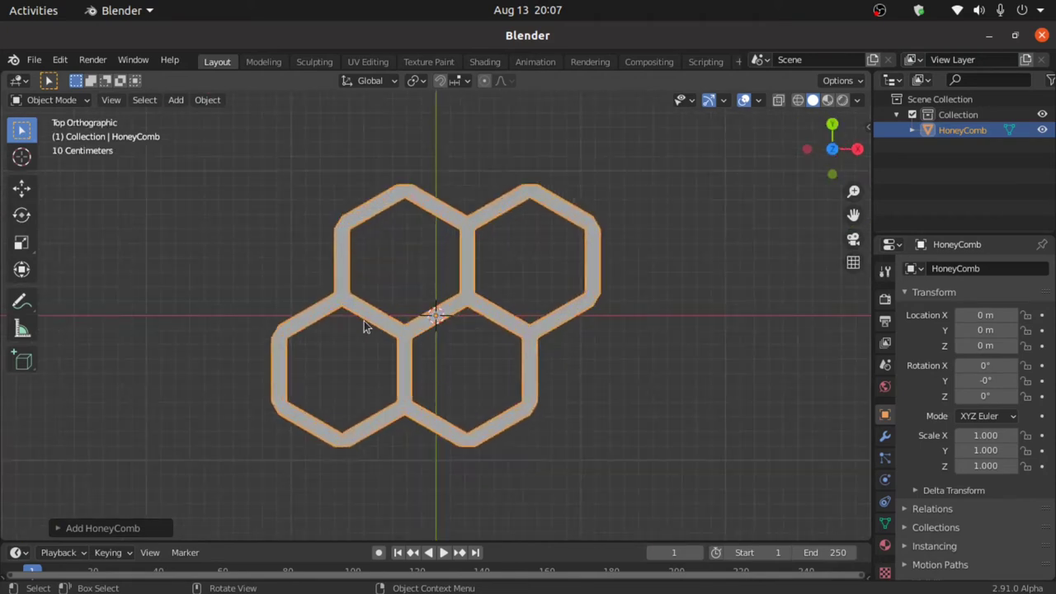
{"action": "scroll", "scroll_direction": "up", "scroll_amount": 3}
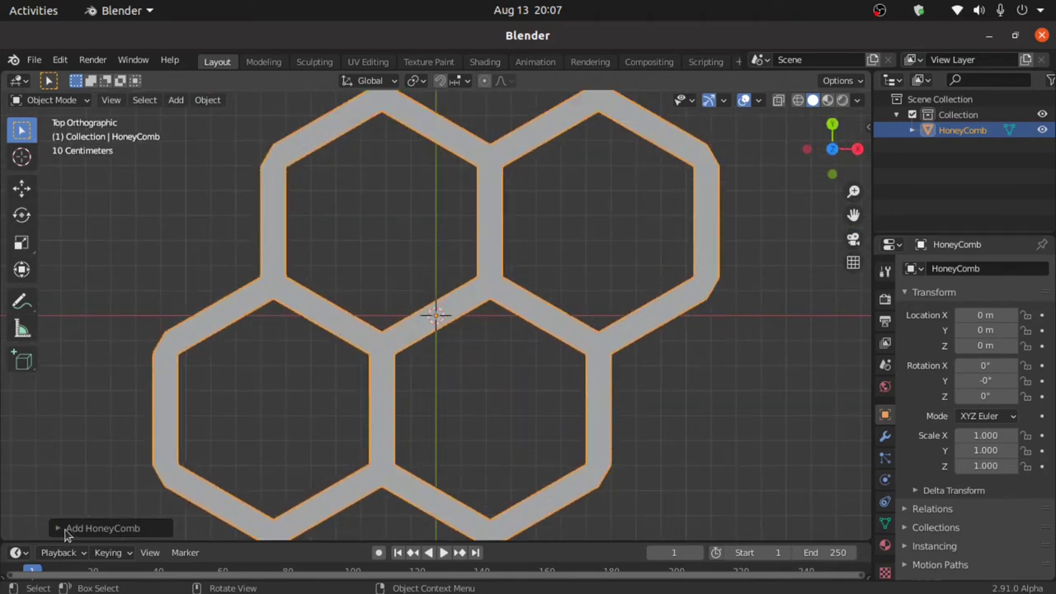
In the Add HoneyComb panel, raise rows/cols and lower Edge Width
{"action": "left_click", "coordinate": [103, 528]}
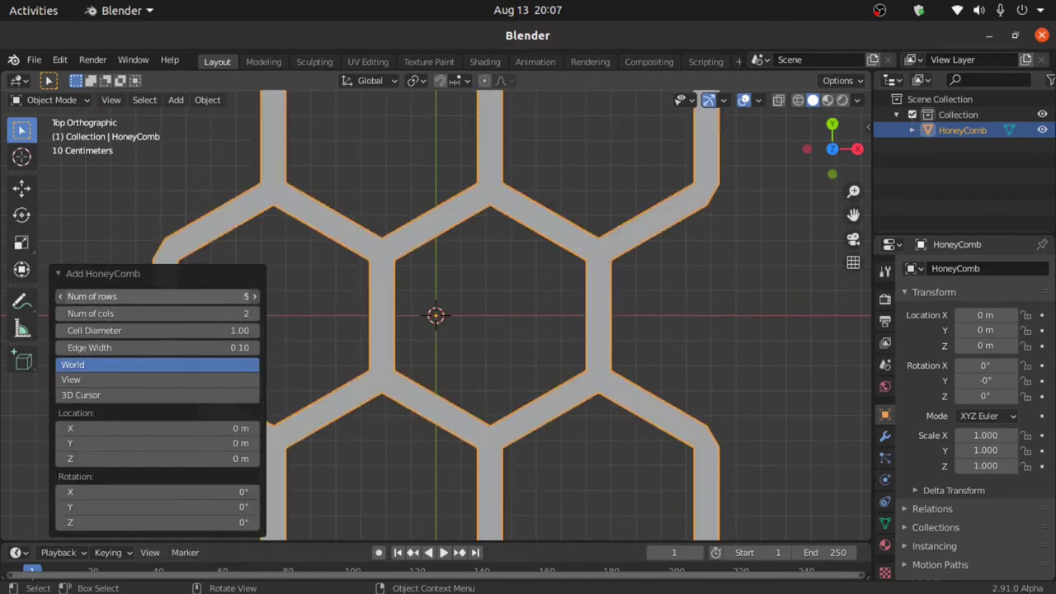
{"action": "left_click", "coordinate": [91, 296]}
{"action": "type", "text": "2"}
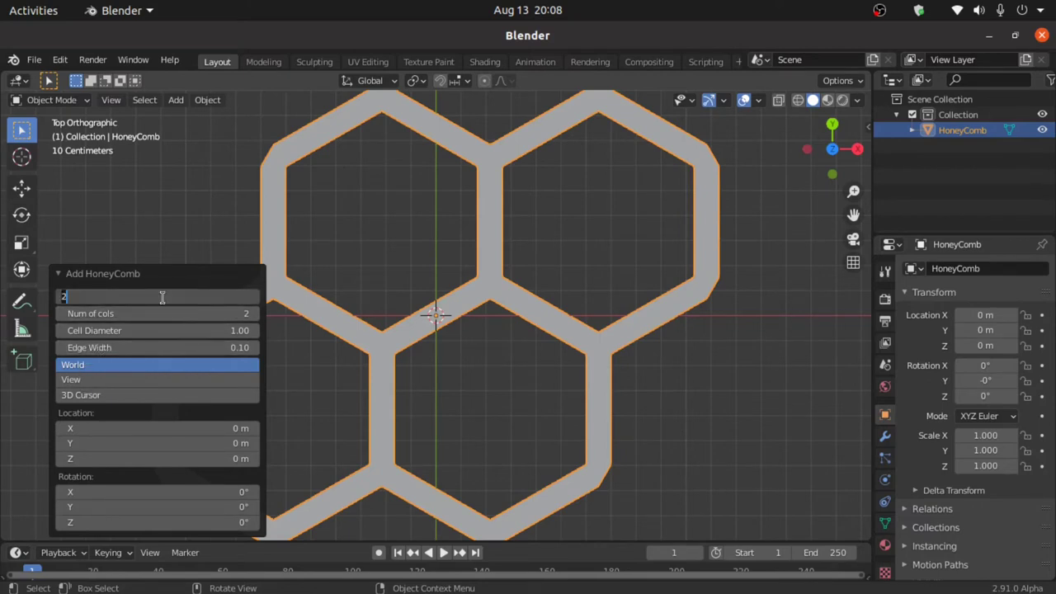
{"action": "type", "text": "1"}
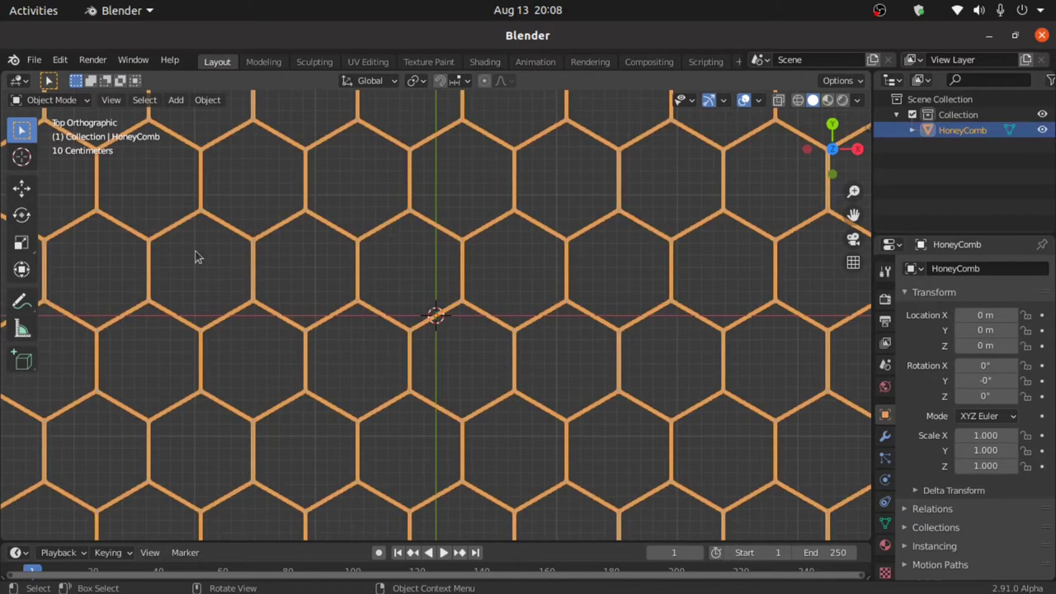
Switch the honeycomb from Object Mode to Edit Mode
{"action": "left_click", "coordinate": [52, 99]}
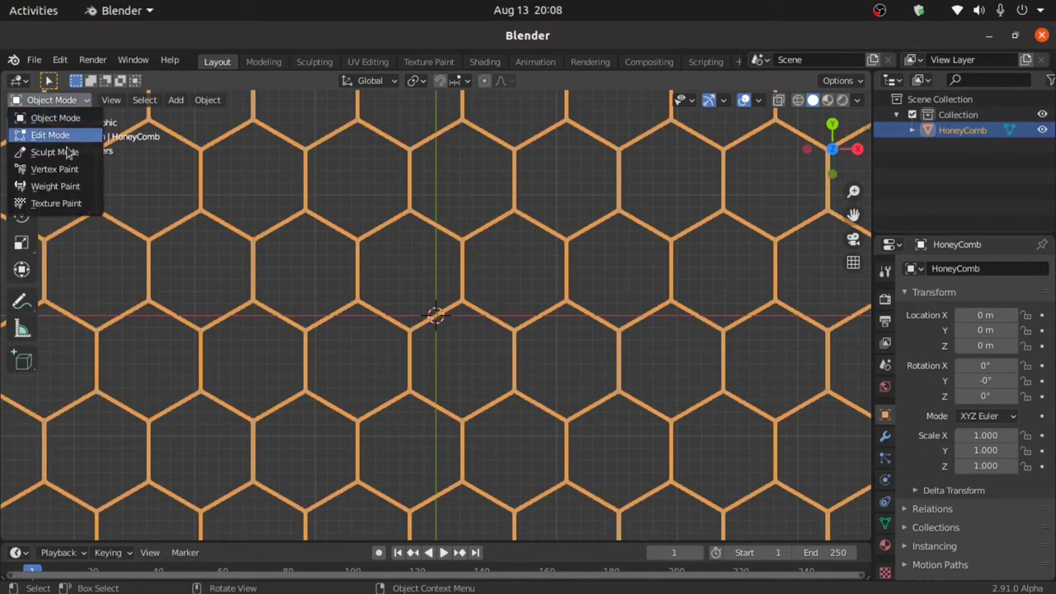
{"action": "left_click", "coordinate": [50, 135]}
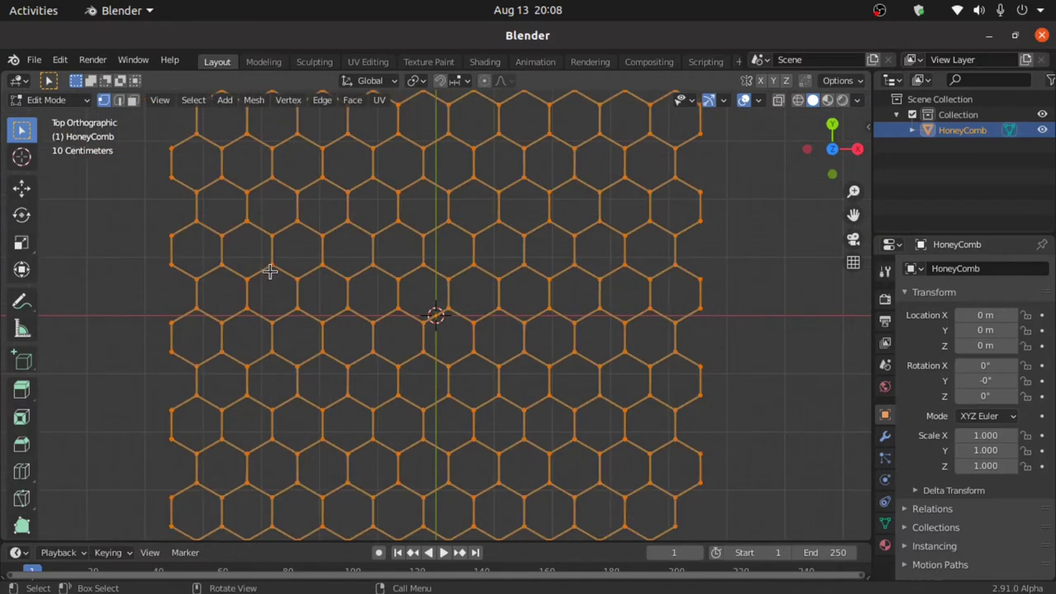
{"action": "mouse_move", "coordinate": [462, 363]}
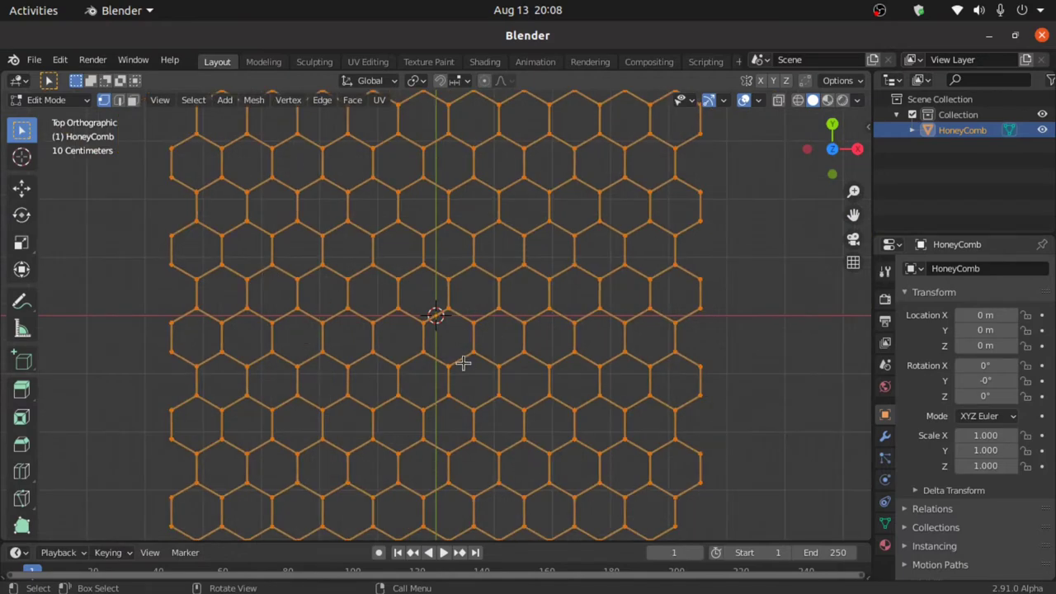
{"action": "key", "text": "f"}
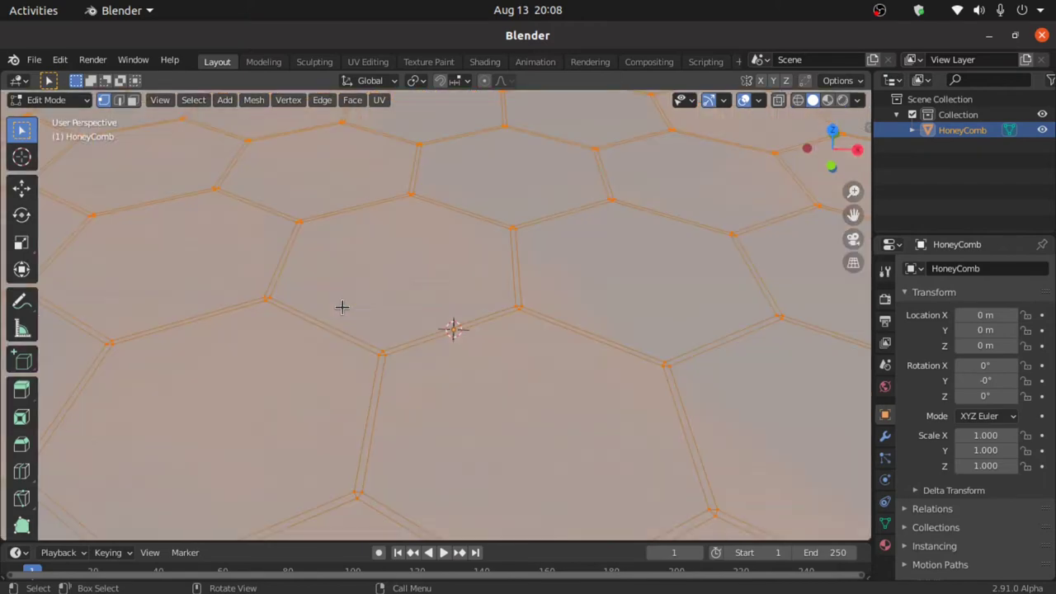
{"action": "mouse_move", "coordinate": [345, 275]}
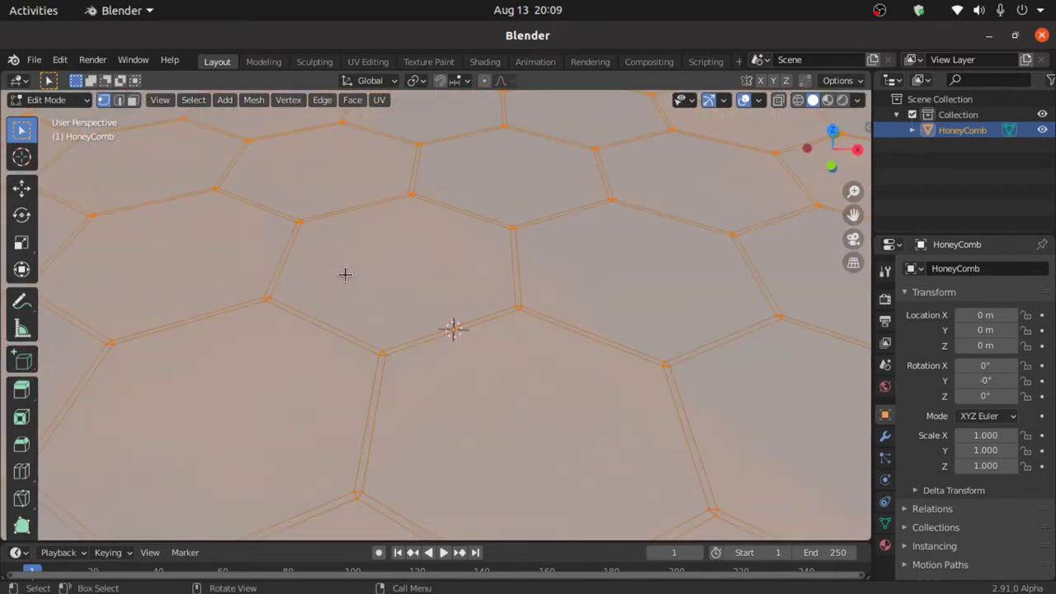
{"action": "mouse_move", "coordinate": [353, 317]}
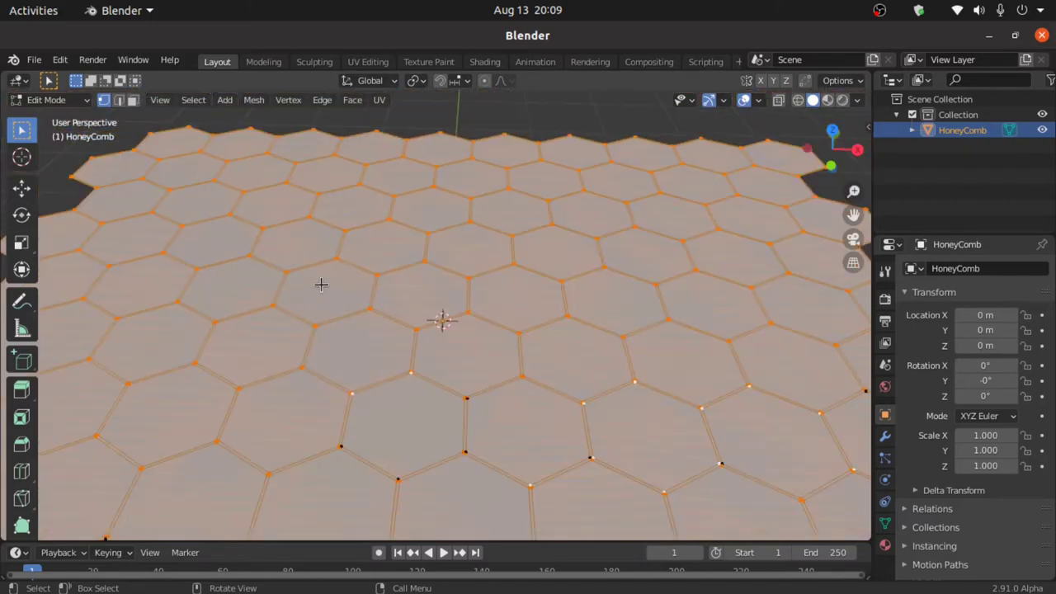
{"action": "mouse_move", "coordinate": [335, 279]}
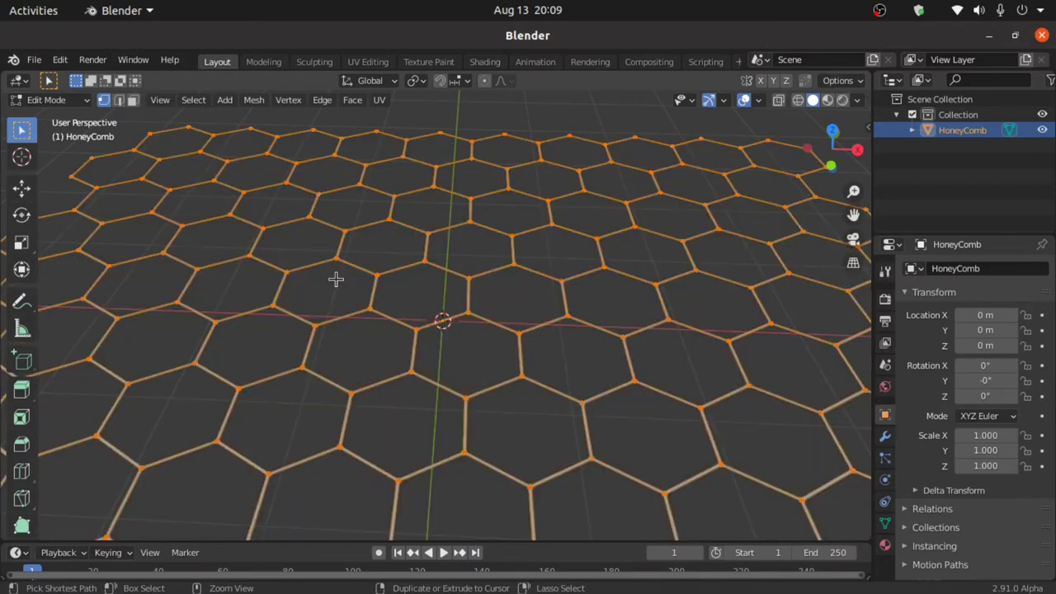
{"action": "mouse_move", "coordinate": [328, 301]}
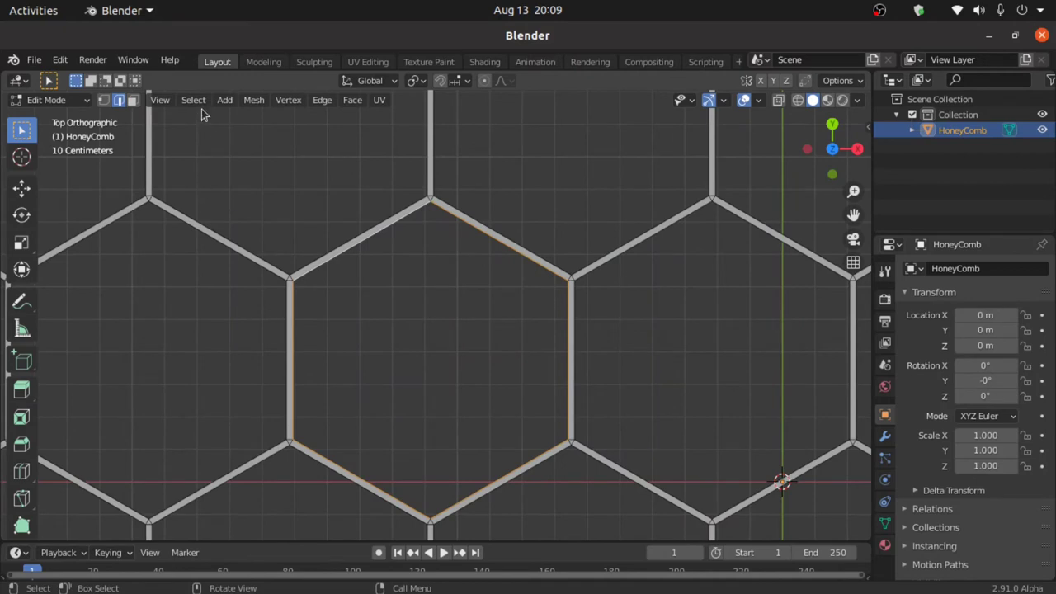
Select all edges matching one hexagon edge's length via Select Similar > Length
{"action": "left_click", "coordinate": [193, 100]}
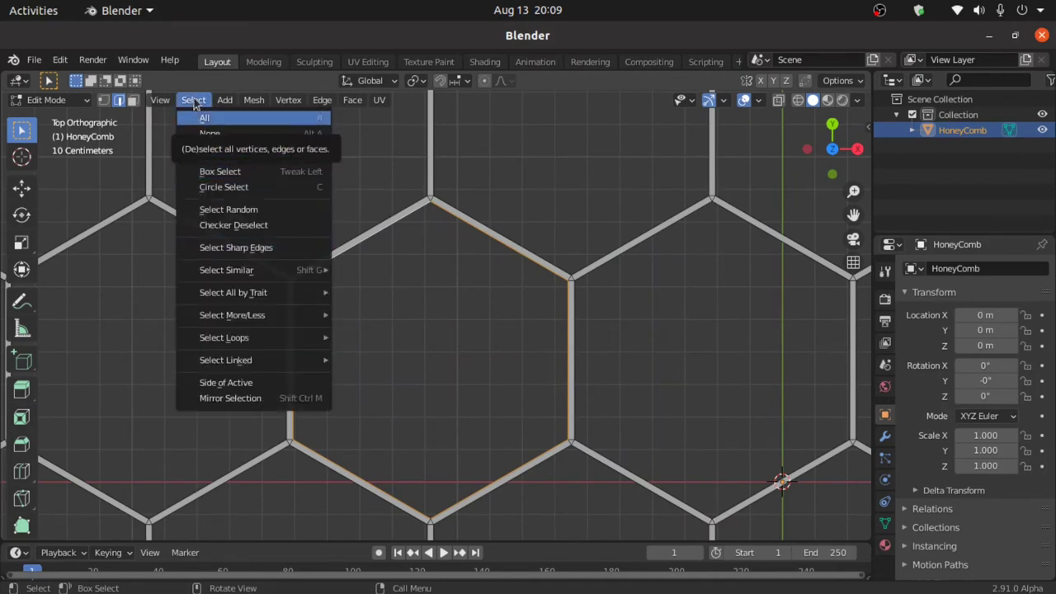
{"action": "mouse_move", "coordinate": [226, 270]}
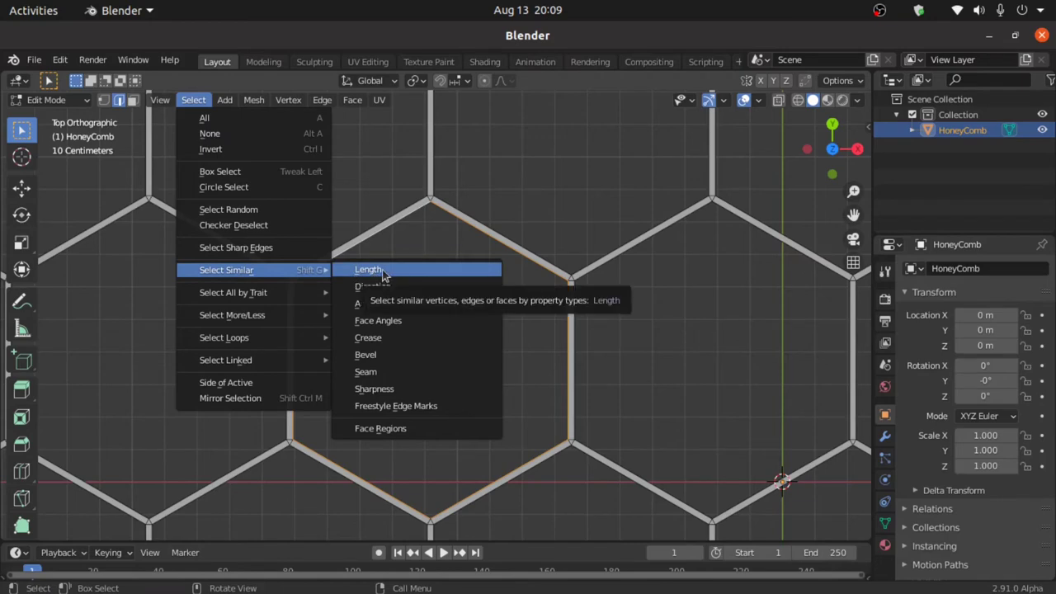
{"action": "left_click", "coordinate": [369, 270]}
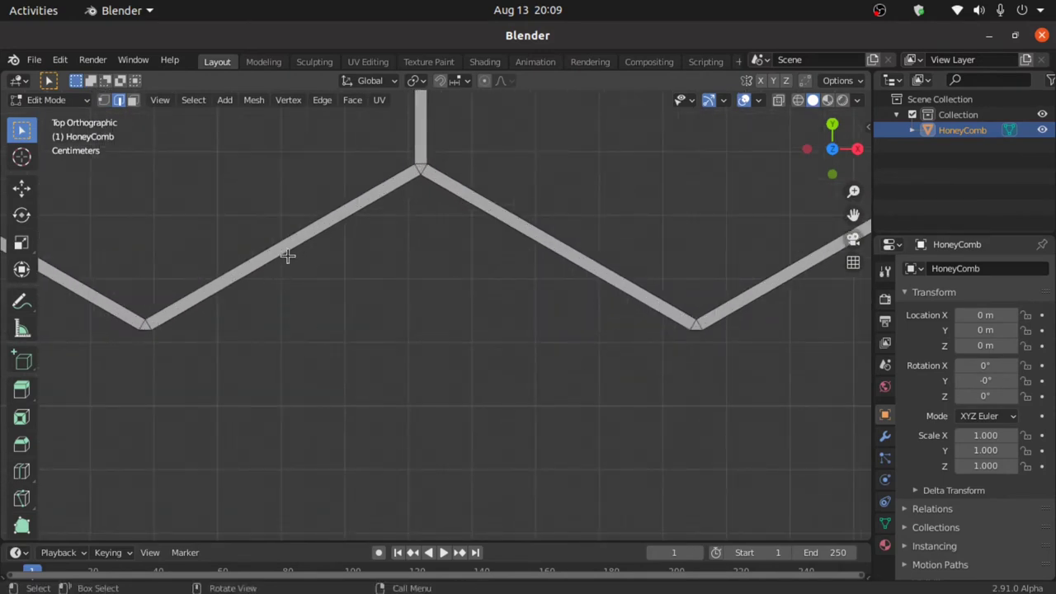
{"action": "mouse_move", "coordinate": [237, 276]}
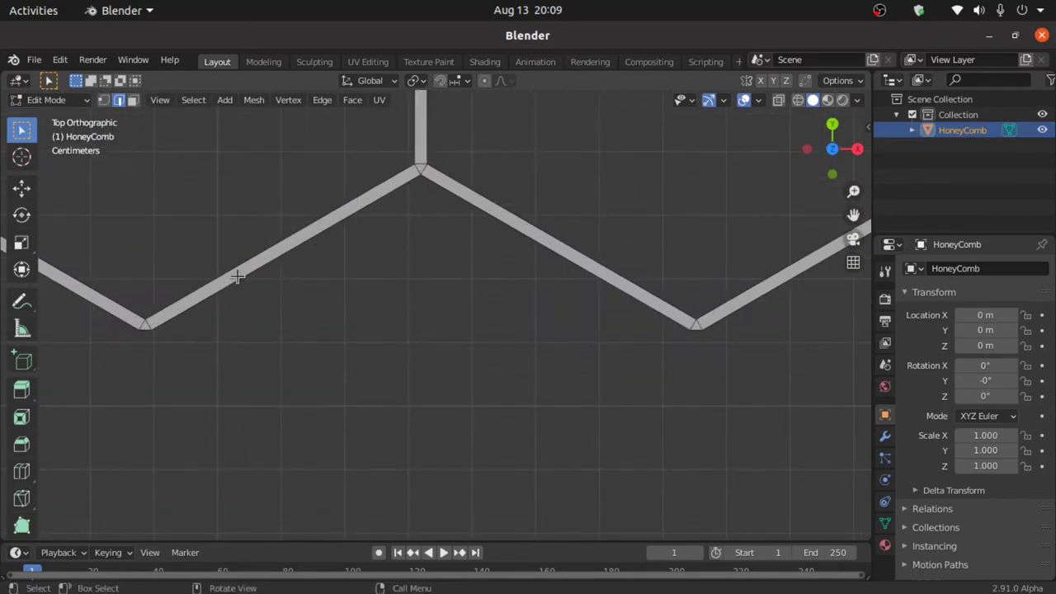
Zoom out and hide the selected edges
{"action": "scroll", "scroll_direction": "down", "scroll_amount": 3}
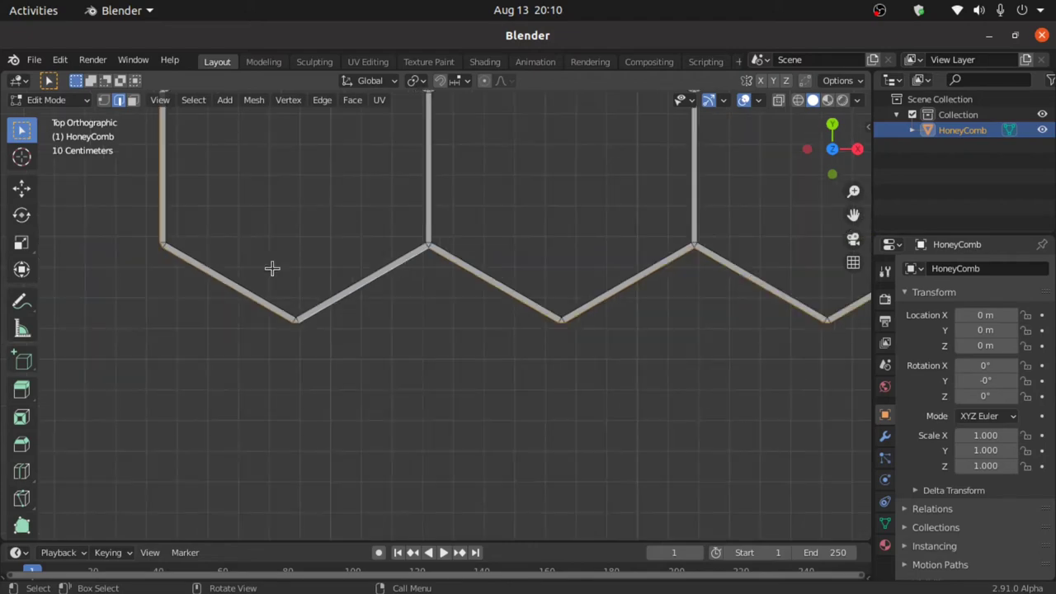
{"action": "scroll", "scroll_direction": "down", "scroll_amount": 3}
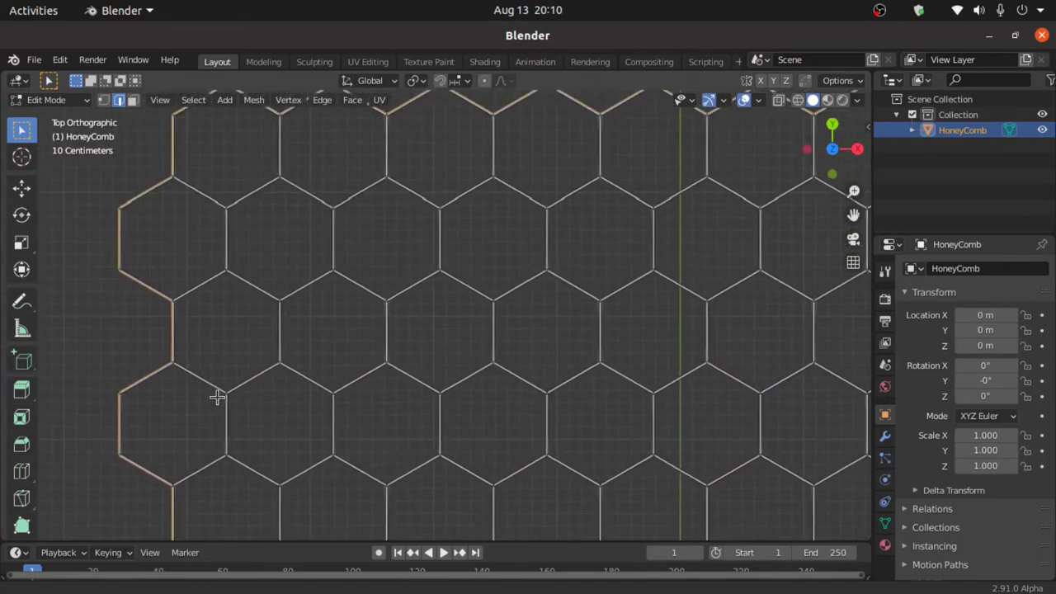
{"action": "scroll", "scroll_direction": "down", "scroll_amount": 3}
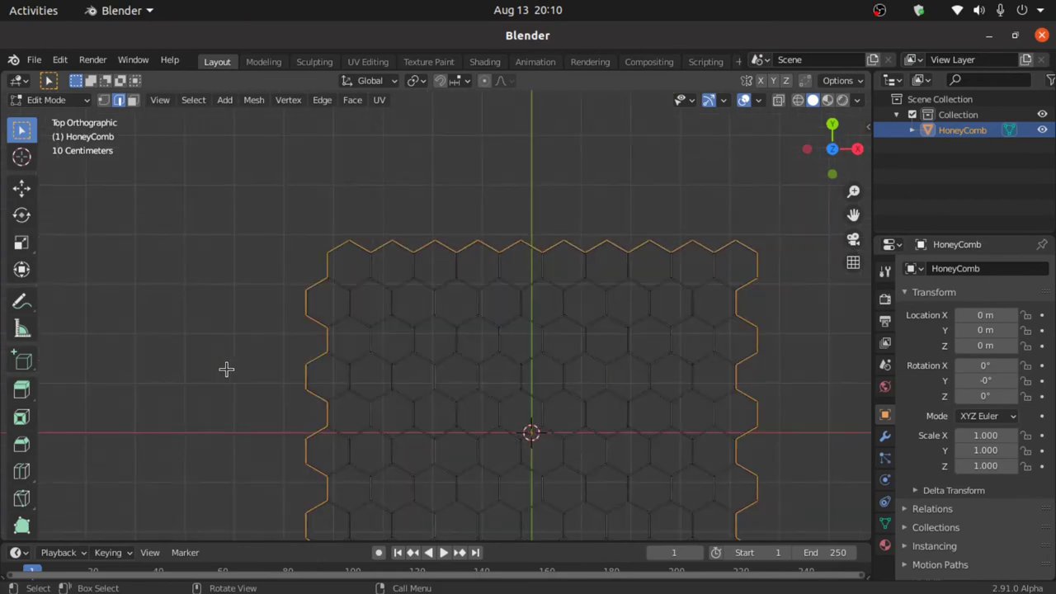
{"action": "key", "text": "h"}
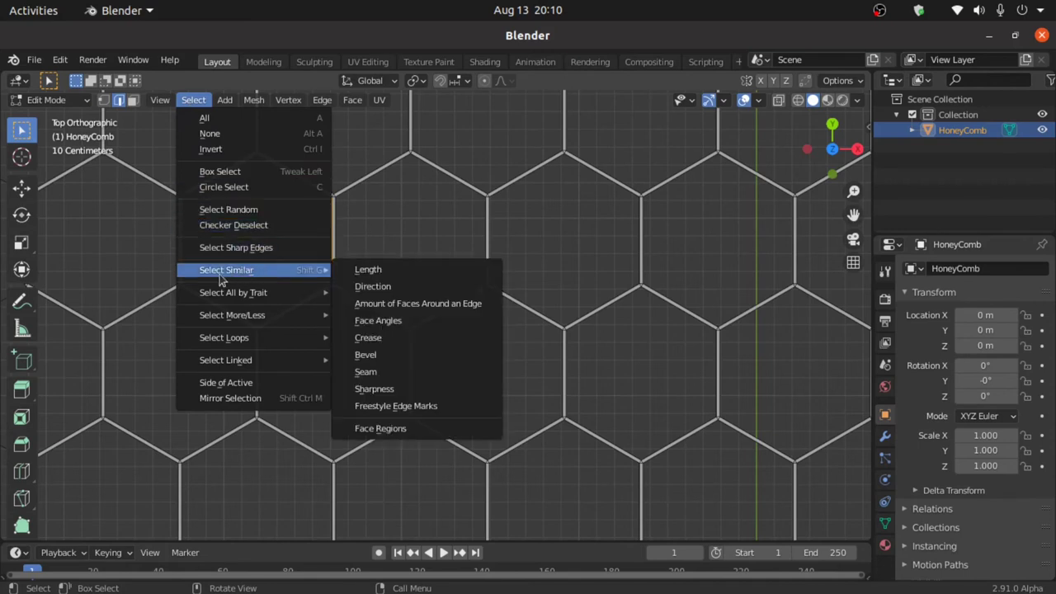
{"action": "mouse_move", "coordinate": [368, 269]}
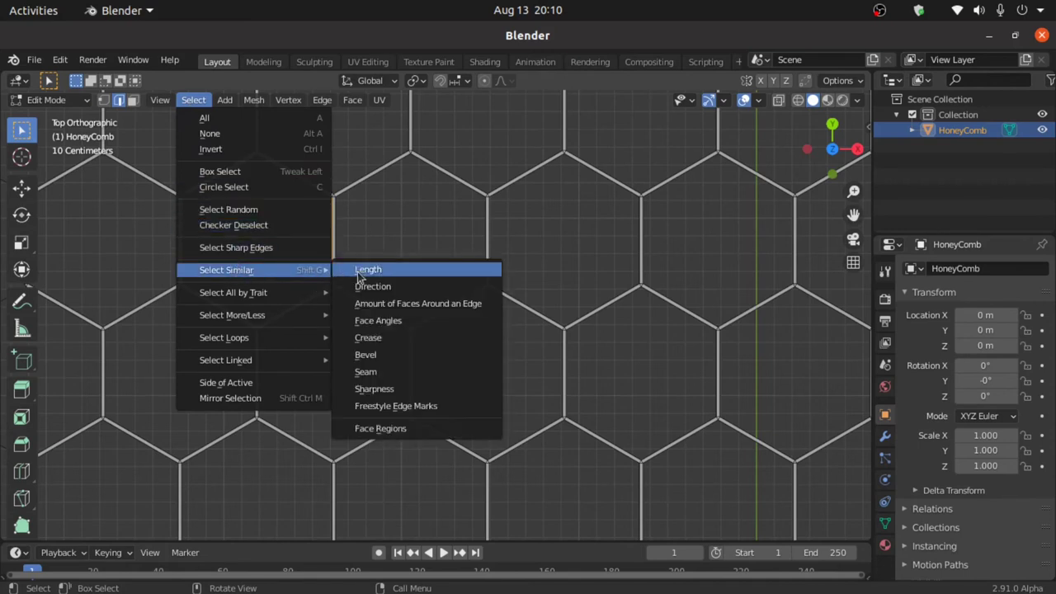
Reselect similar-length edges and reveal all hidden geometry with Alt+H
{"action": "left_click", "coordinate": [368, 269]}
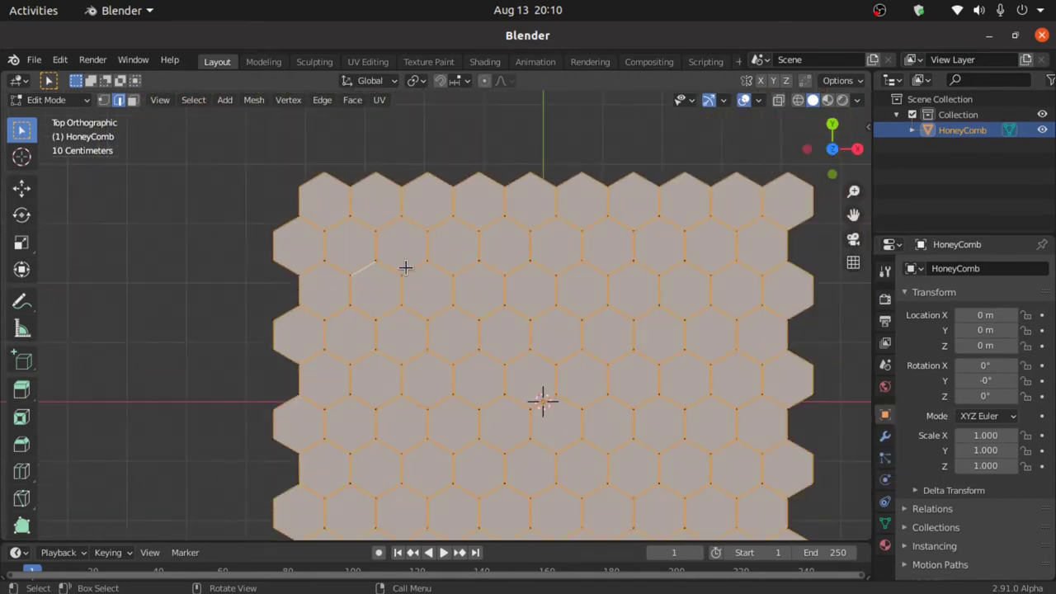
{"action": "key", "text": "alt+h"}
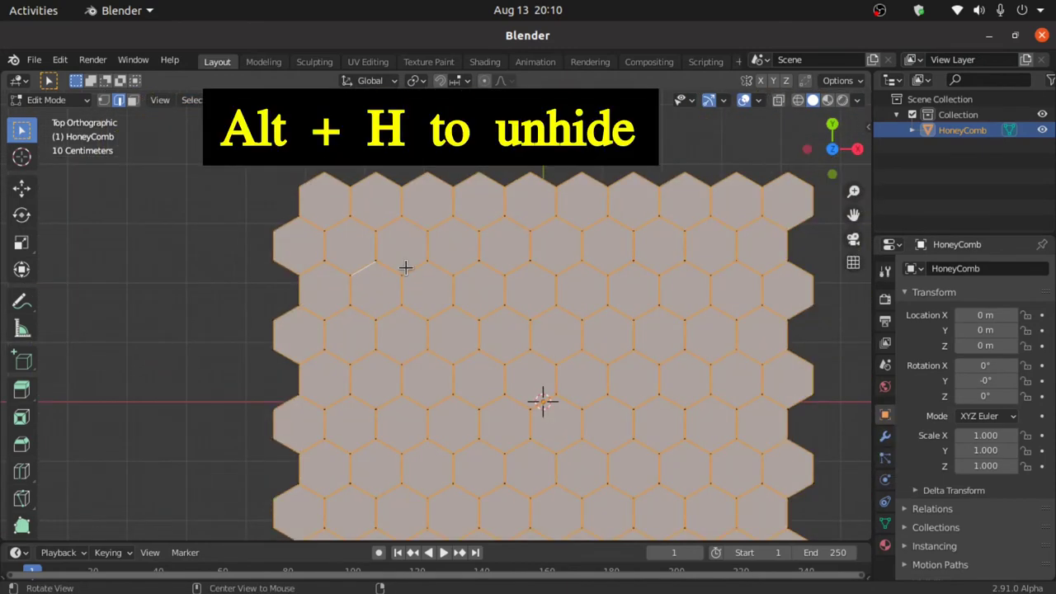
{"action": "key", "text": "alt+h"}
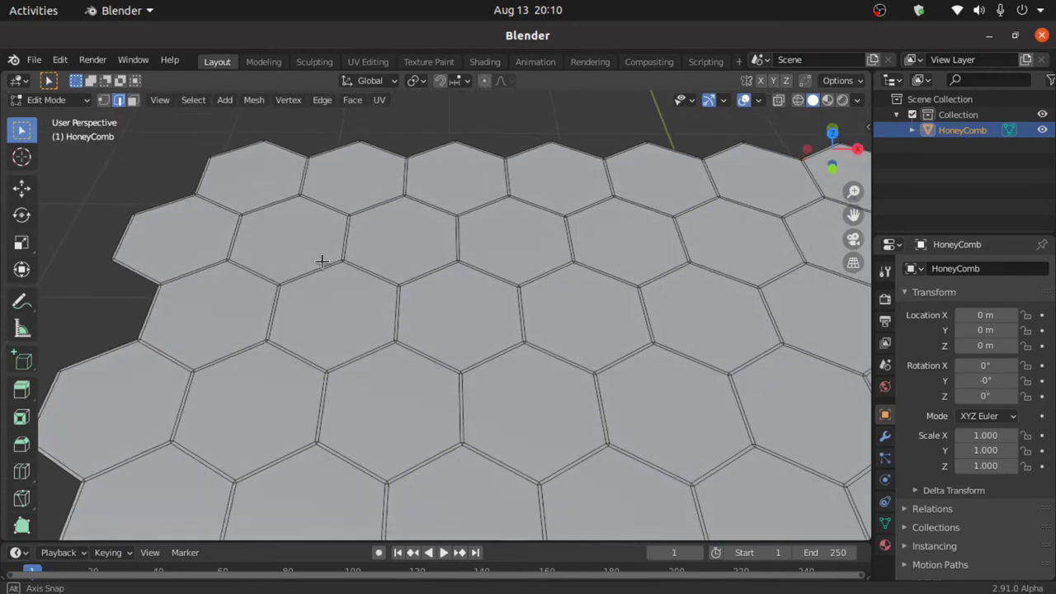
{"action": "mouse_move", "coordinate": [452, 137]}
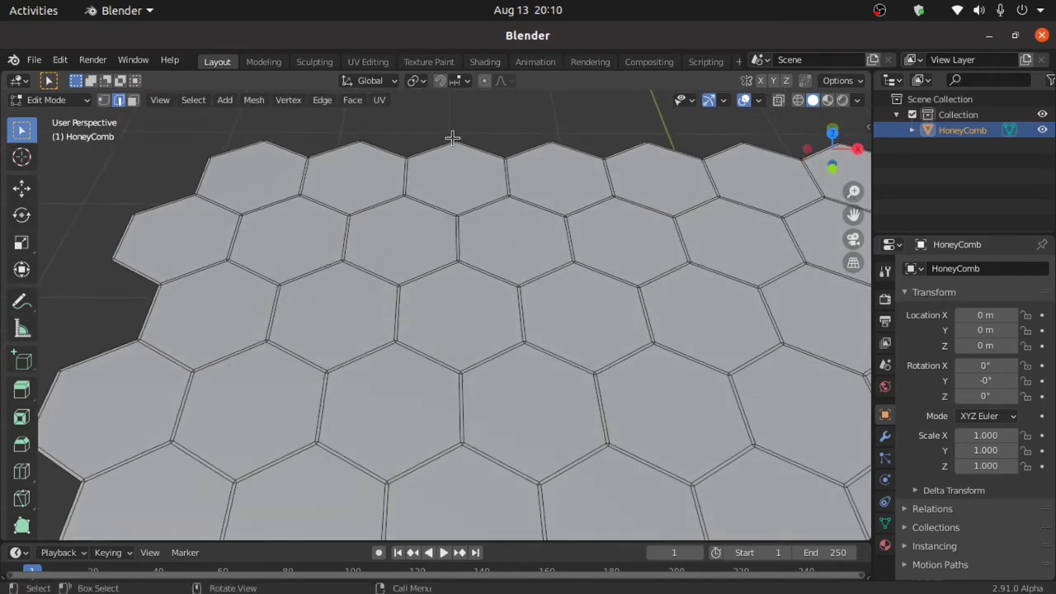
{"action": "mouse_move", "coordinate": [415, 80]}
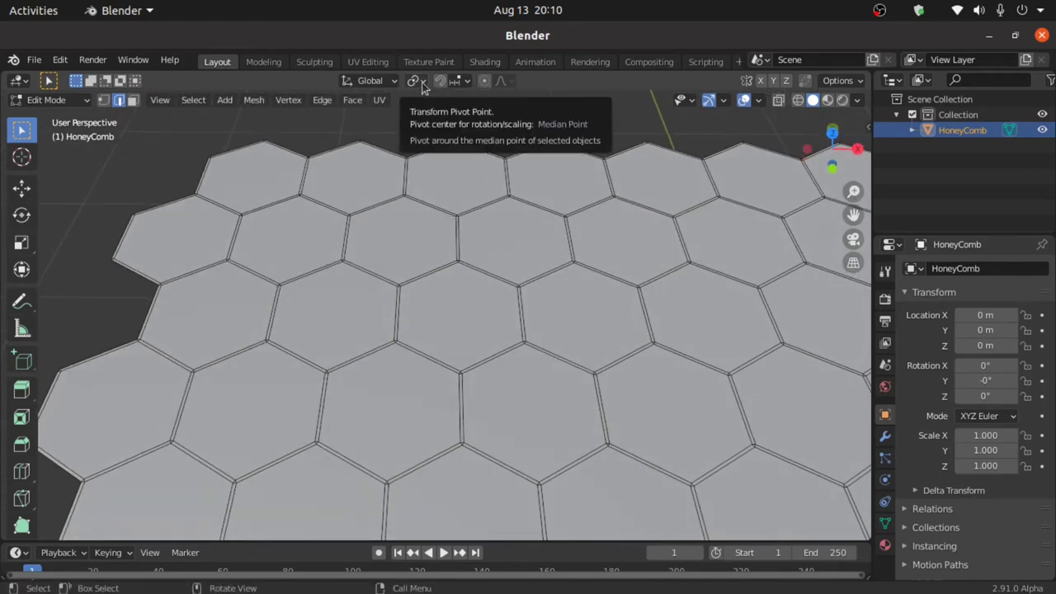
In Face Select mode, pick one hexagon and select all faces of similar area
{"action": "left_click", "coordinate": [415, 80]}
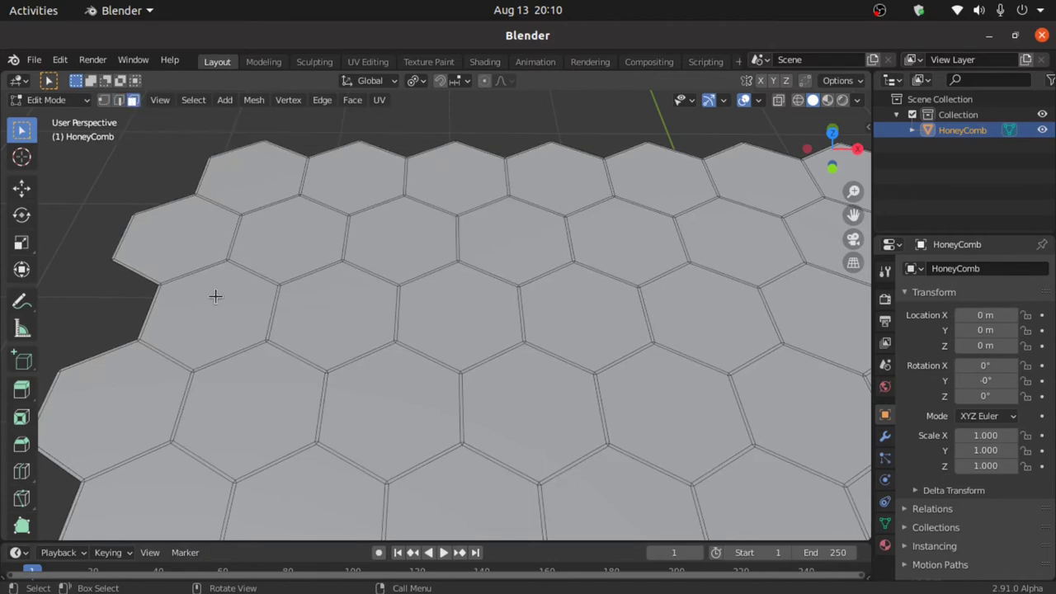
{"action": "left_click", "coordinate": [213, 315]}
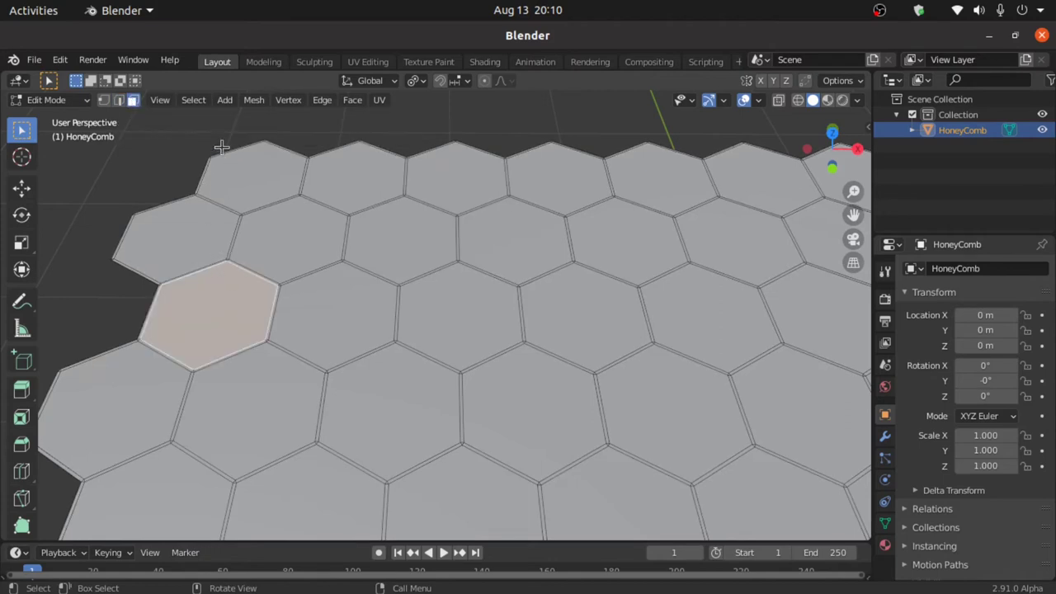
{"action": "left_click", "coordinate": [193, 100]}
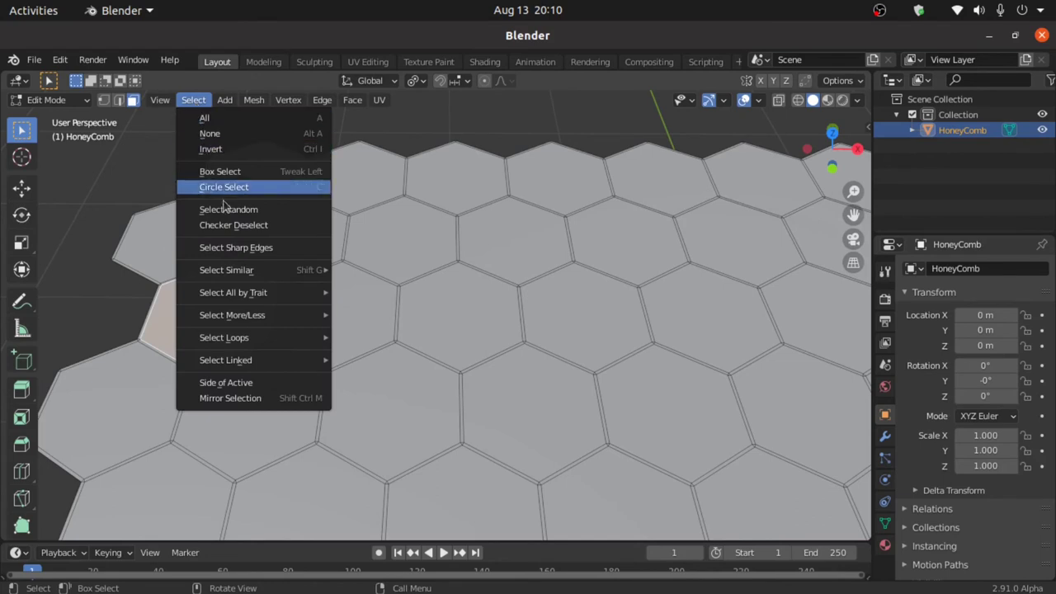
{"action": "mouse_move", "coordinate": [226, 270]}
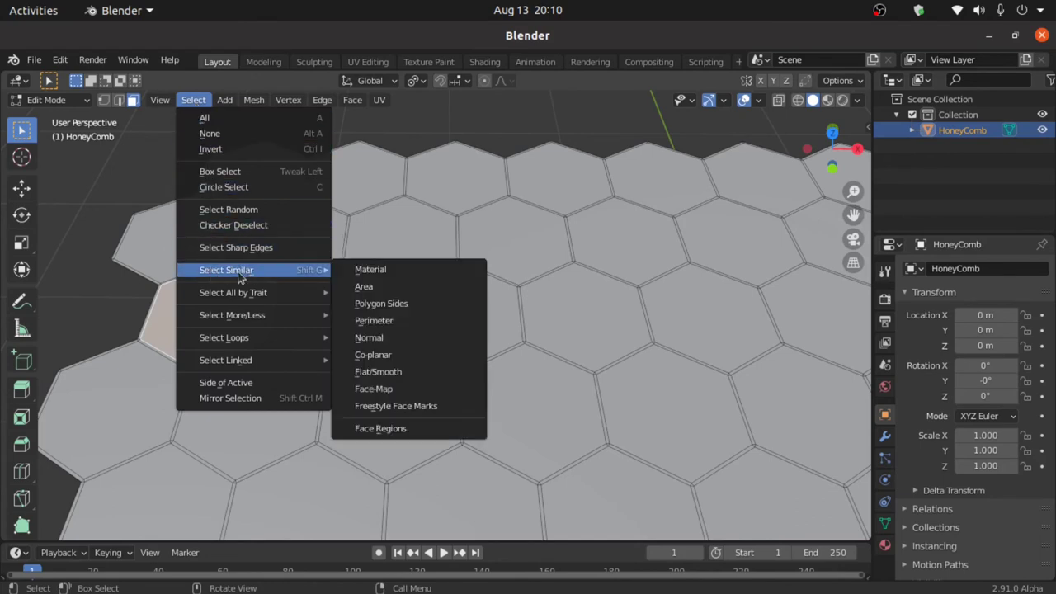
{"action": "left_click", "coordinate": [364, 286]}
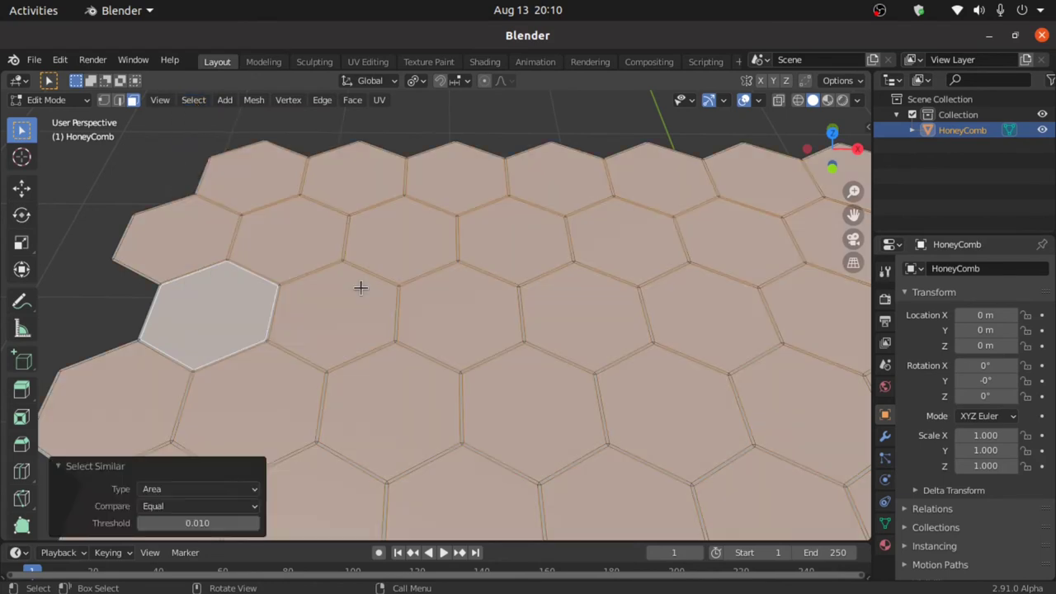
Inset the selected hexagons individually and add depth to raise the tiles
{"action": "key", "text": "i"}
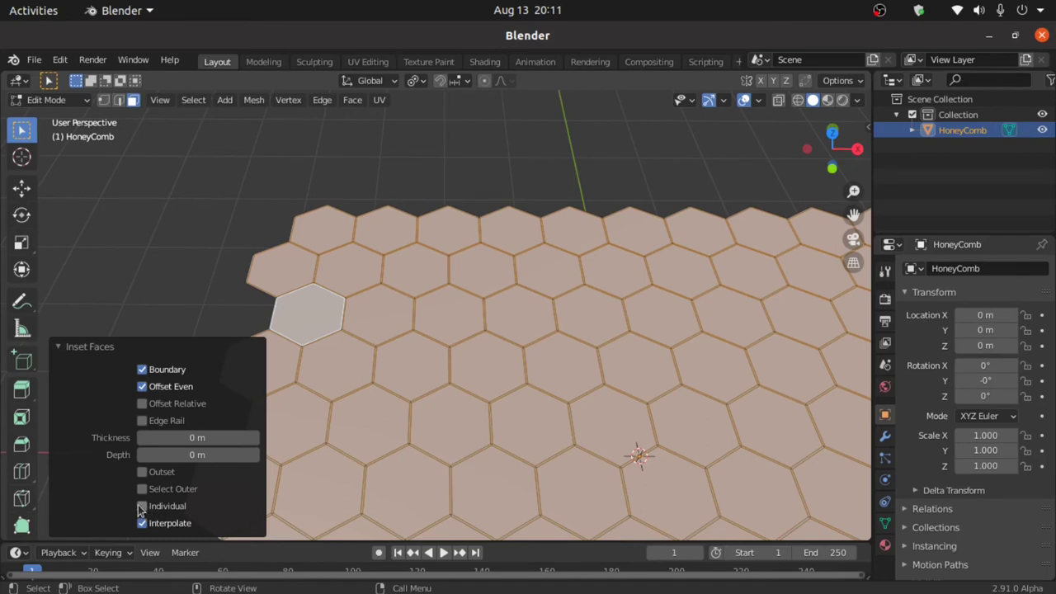
{"action": "left_click", "coordinate": [142, 505]}
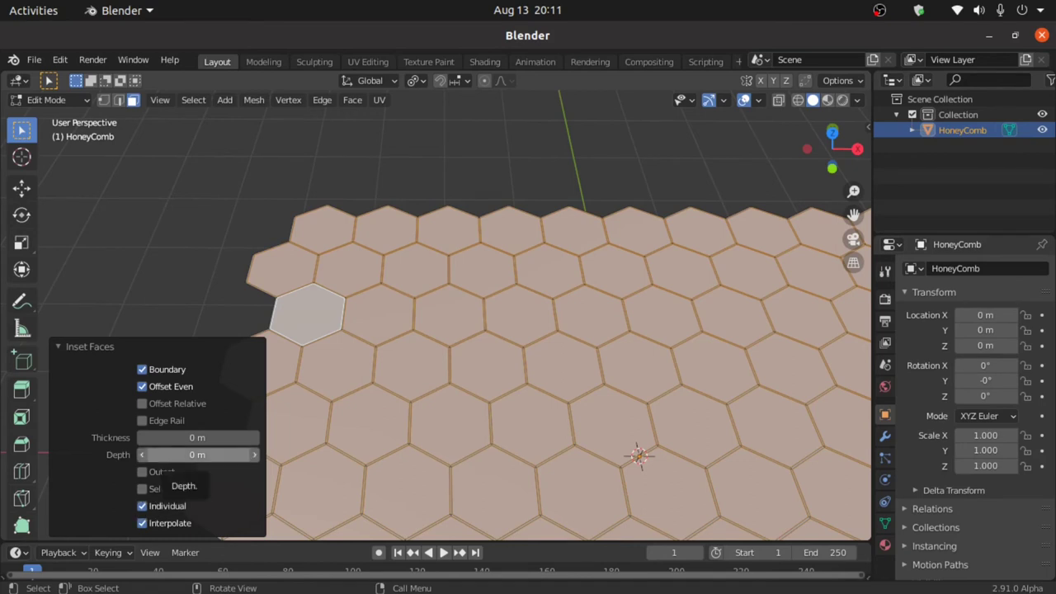
{"action": "left_click_drag", "start_coordinate": [198, 454], "coordinate": [231, 455]}
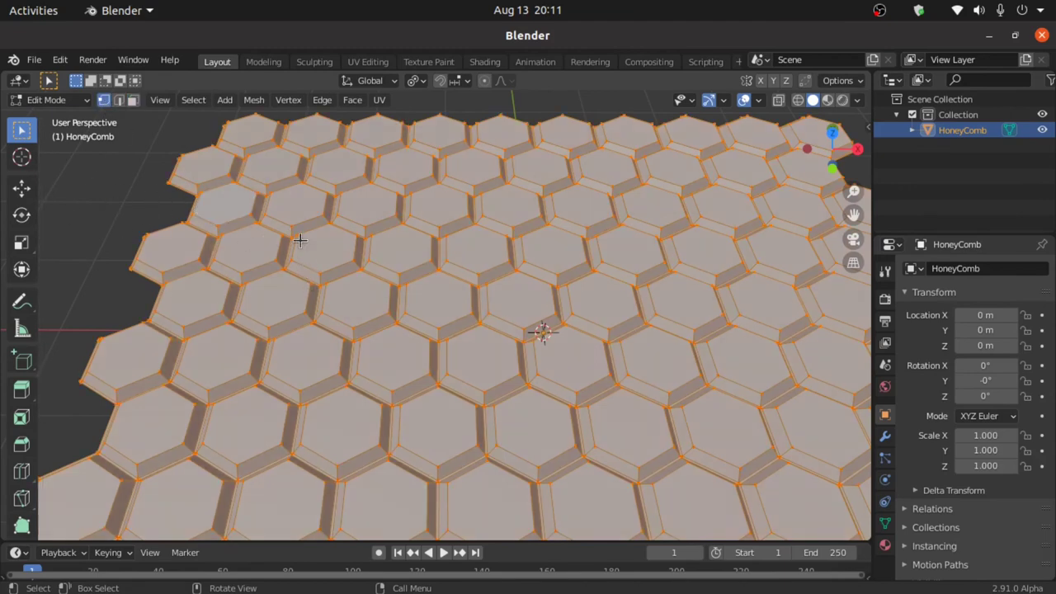
Merge vertices by distance, removing 480 duplicates, and show the Modifier Properties
{"action": "right_click", "coordinate": [300, 240]}
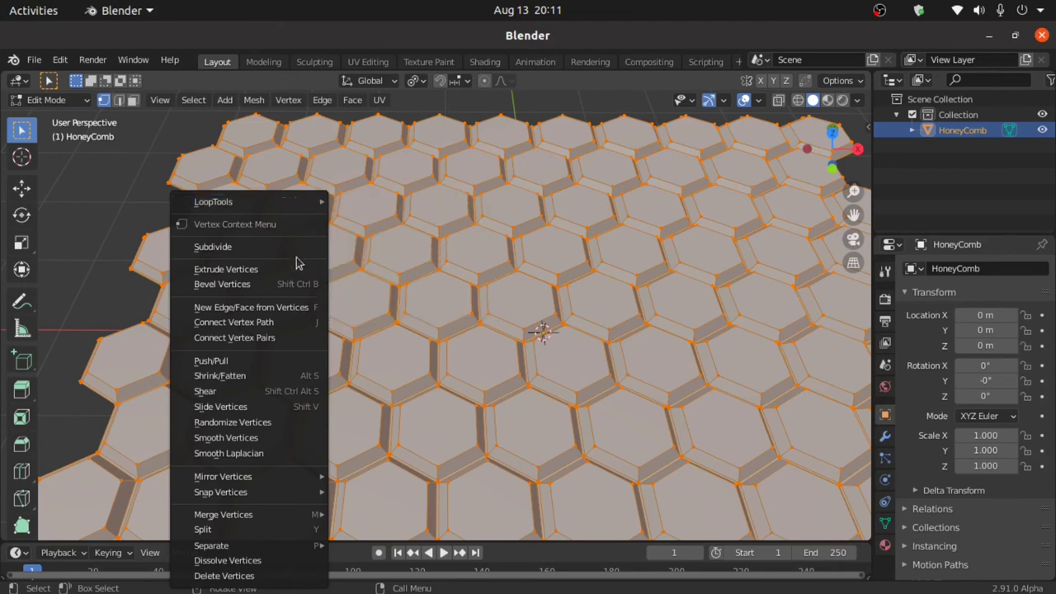
{"action": "mouse_move", "coordinate": [223, 514]}
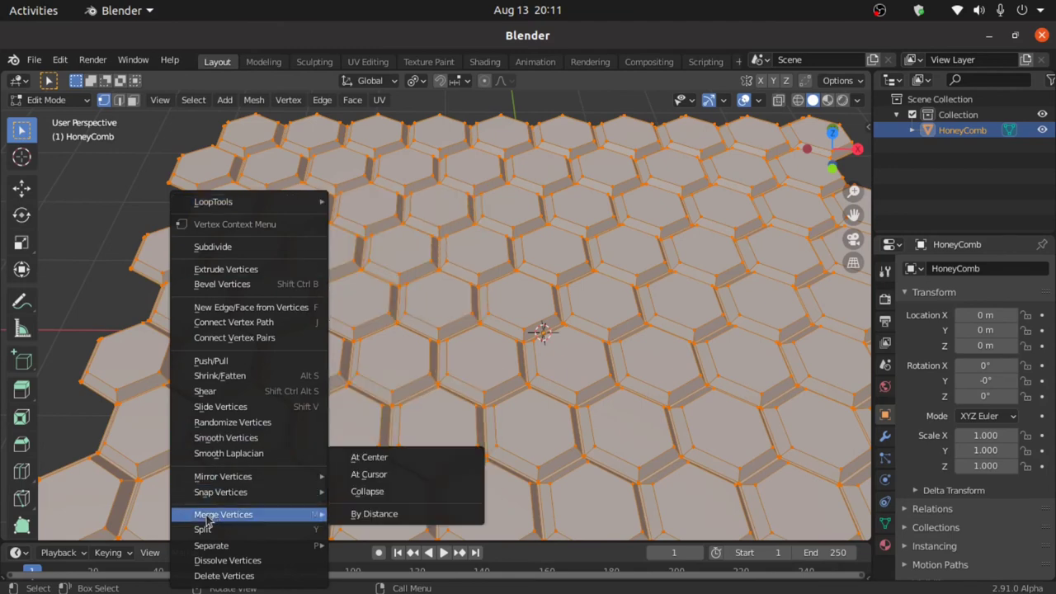
{"action": "left_click", "coordinate": [374, 513]}
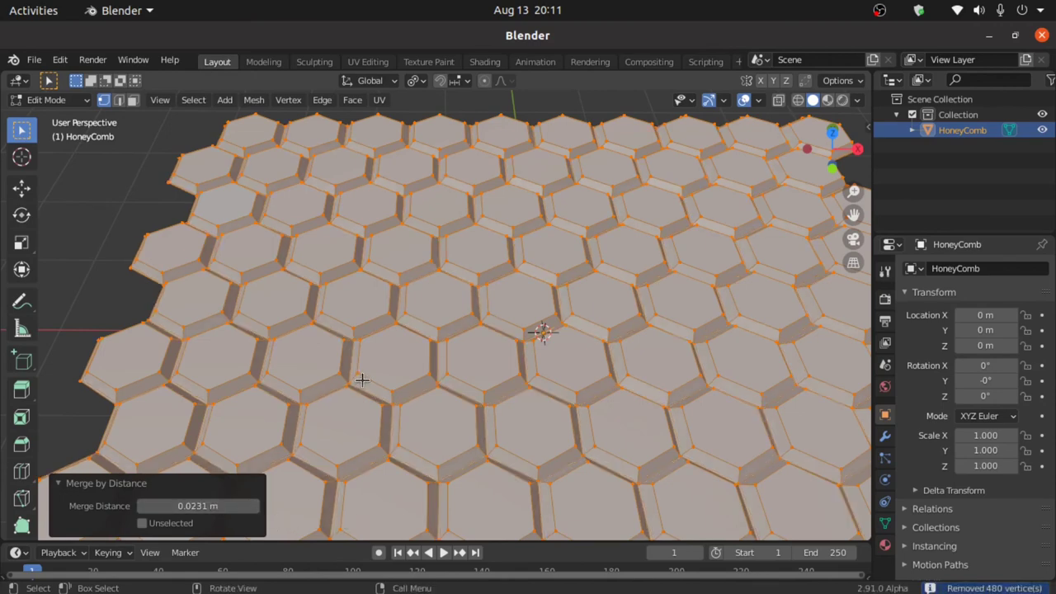
{"action": "left_click", "coordinate": [884, 437]}
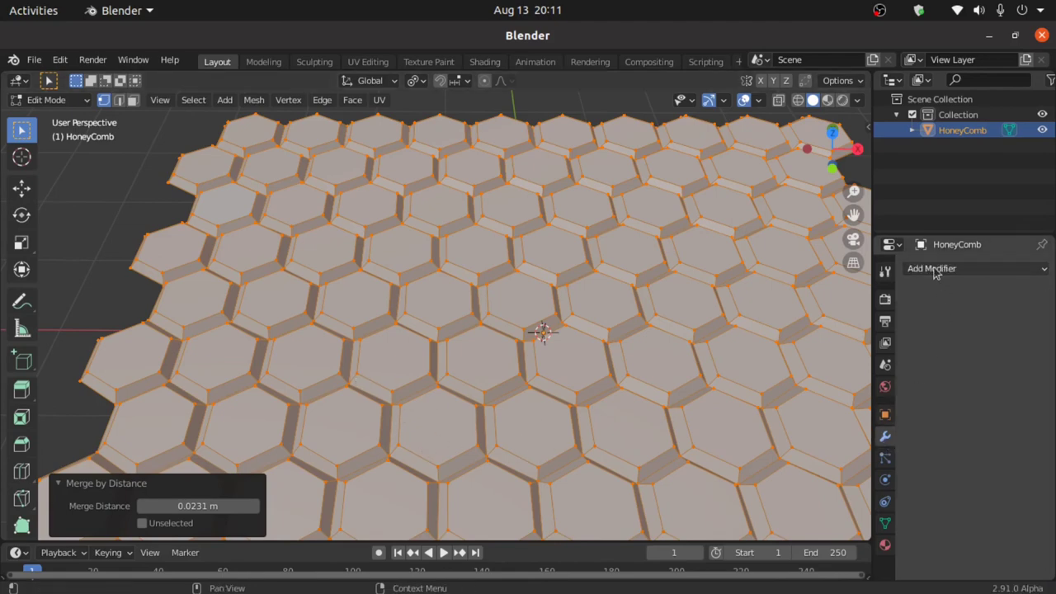
Add an angle-limited Bevel modifier with 0.019 m amount, 3 segments and hardened normals
{"action": "left_click", "coordinate": [932, 268]}
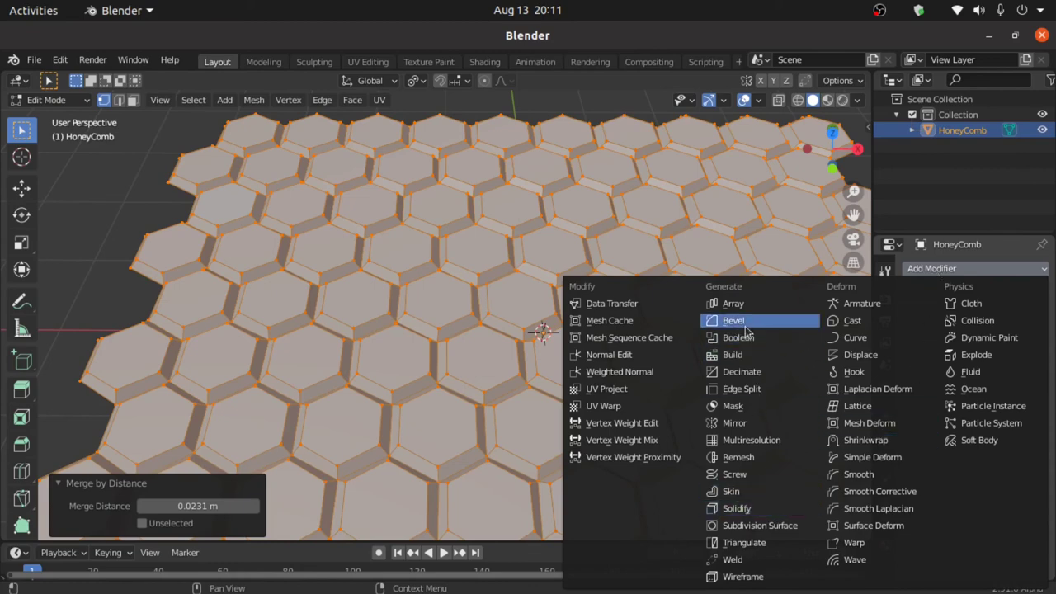
{"action": "left_click", "coordinate": [733, 320]}
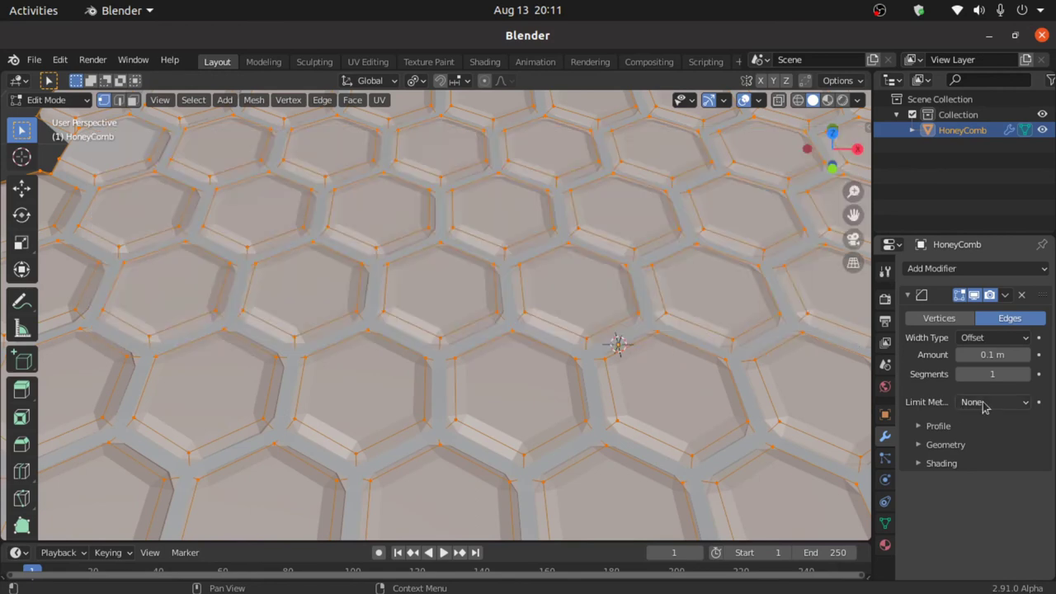
{"action": "left_click", "coordinate": [993, 401]}
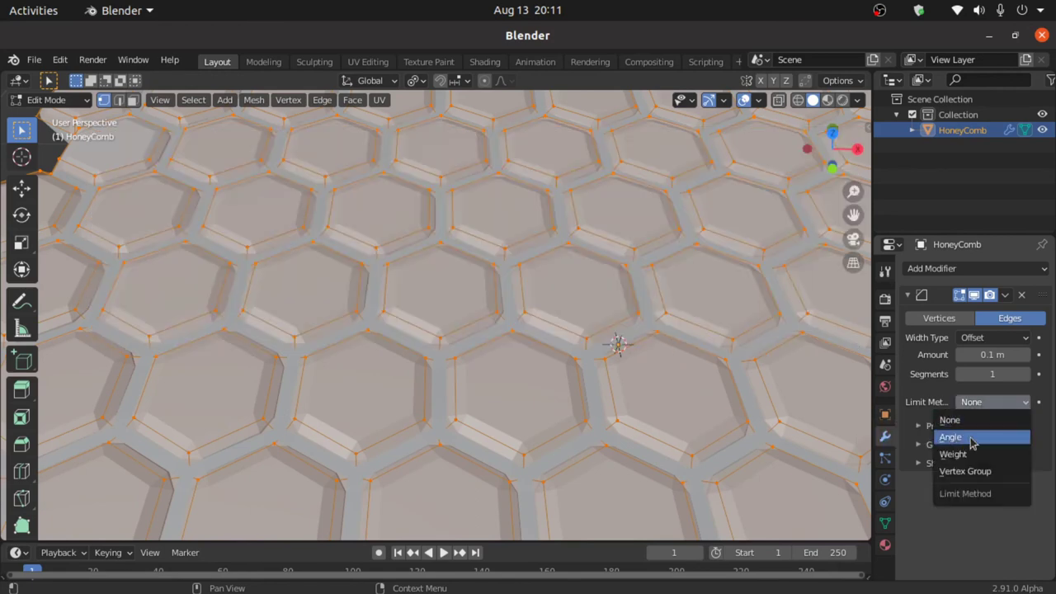
{"action": "left_click", "coordinate": [950, 436]}
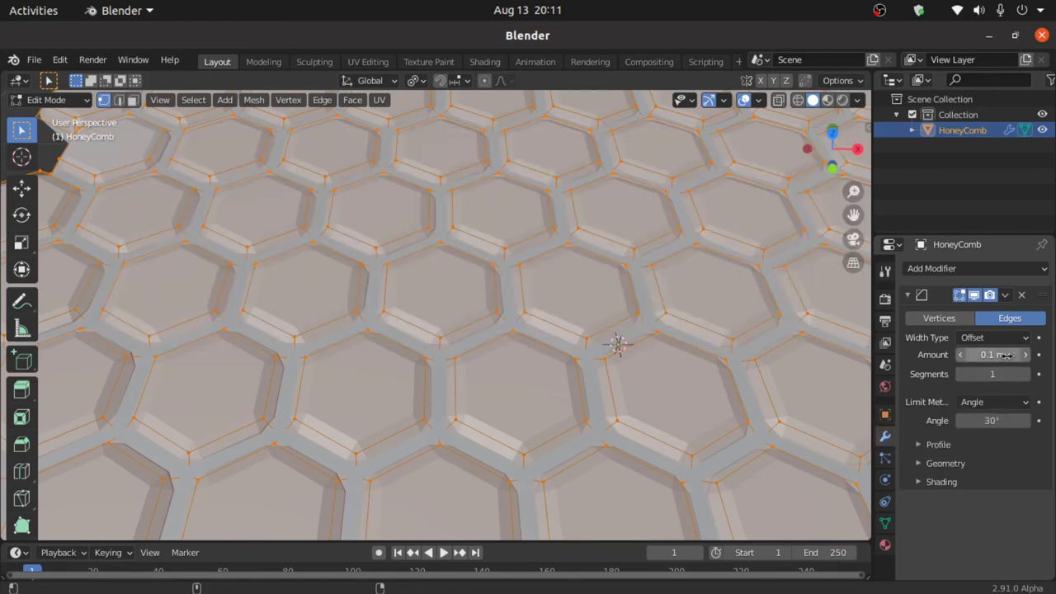
{"action": "left_click_drag", "start_coordinate": [999, 354], "coordinate": [970, 354]}
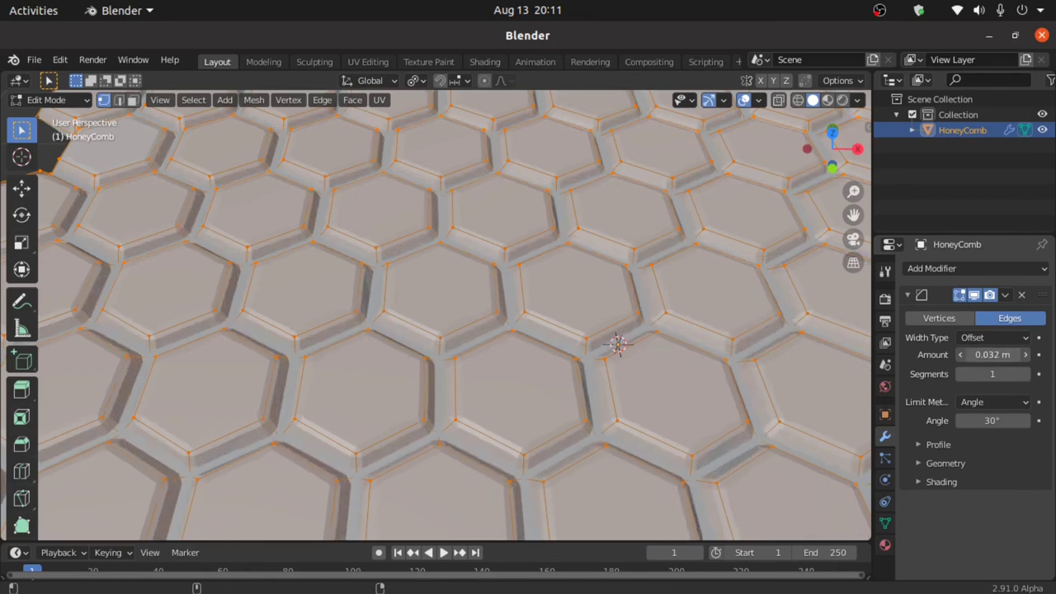
{"action": "left_click_drag", "start_coordinate": [992, 353], "coordinate": [966, 353]}
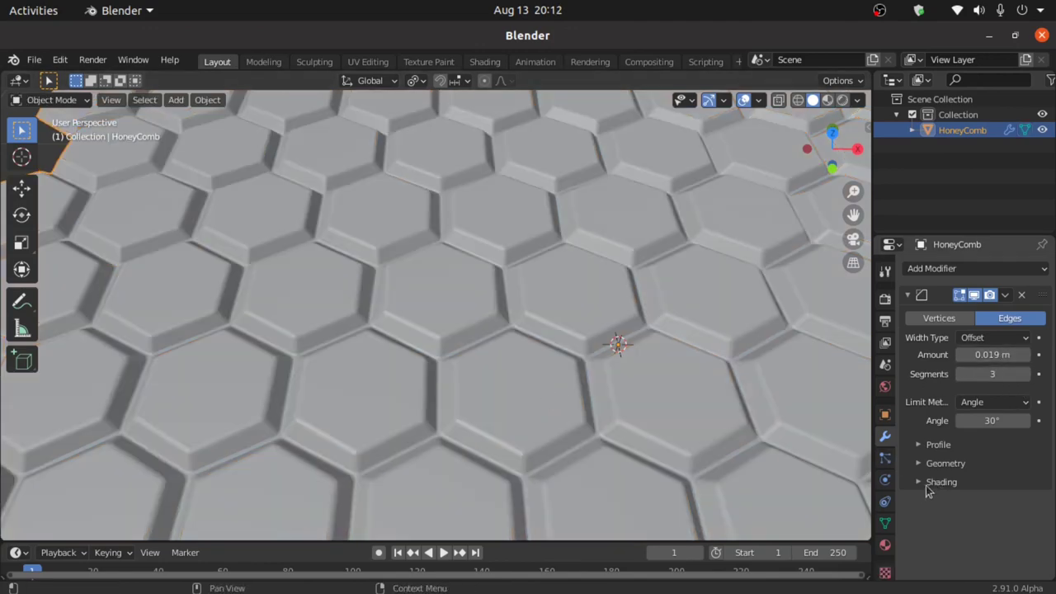
{"action": "left_click", "coordinate": [941, 480]}
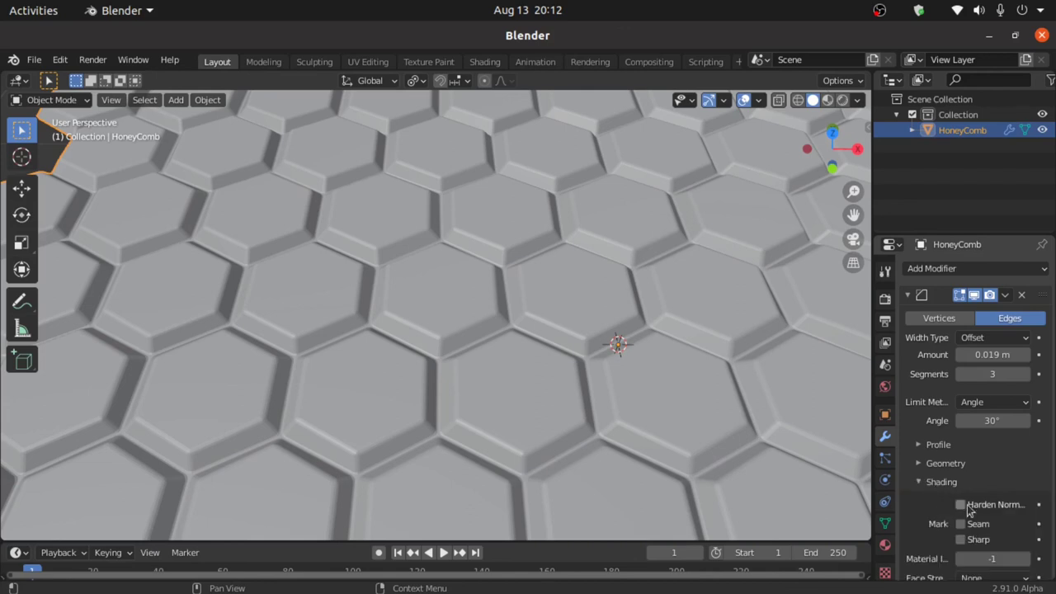
{"action": "left_click", "coordinate": [960, 504]}
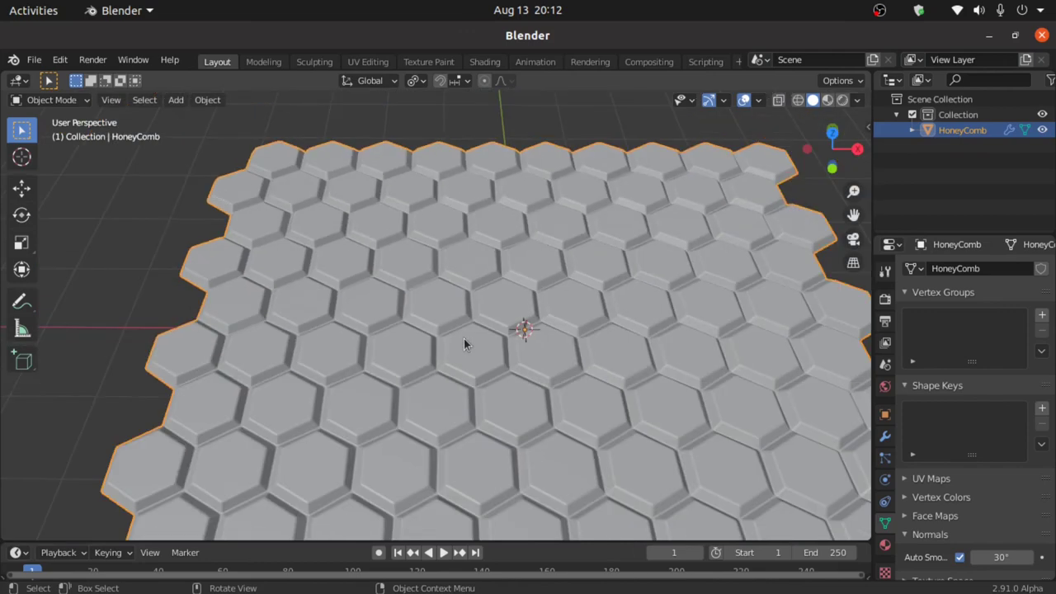
Apply Shade Smooth to the honeycomb object from its right-click menu
{"action": "right_click", "coordinate": [466, 344]}
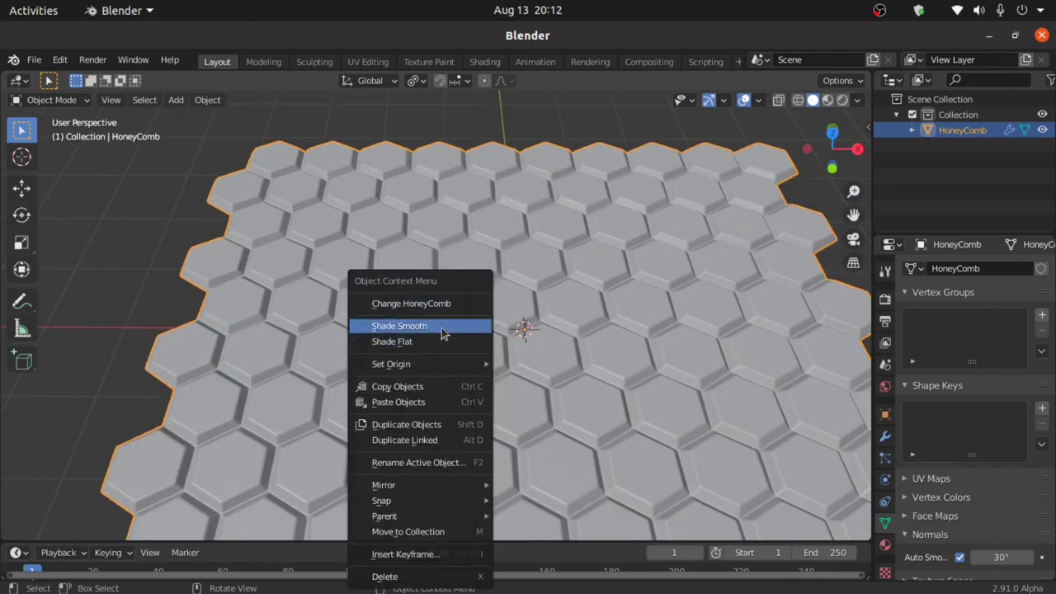
{"action": "left_click", "coordinate": [400, 325]}
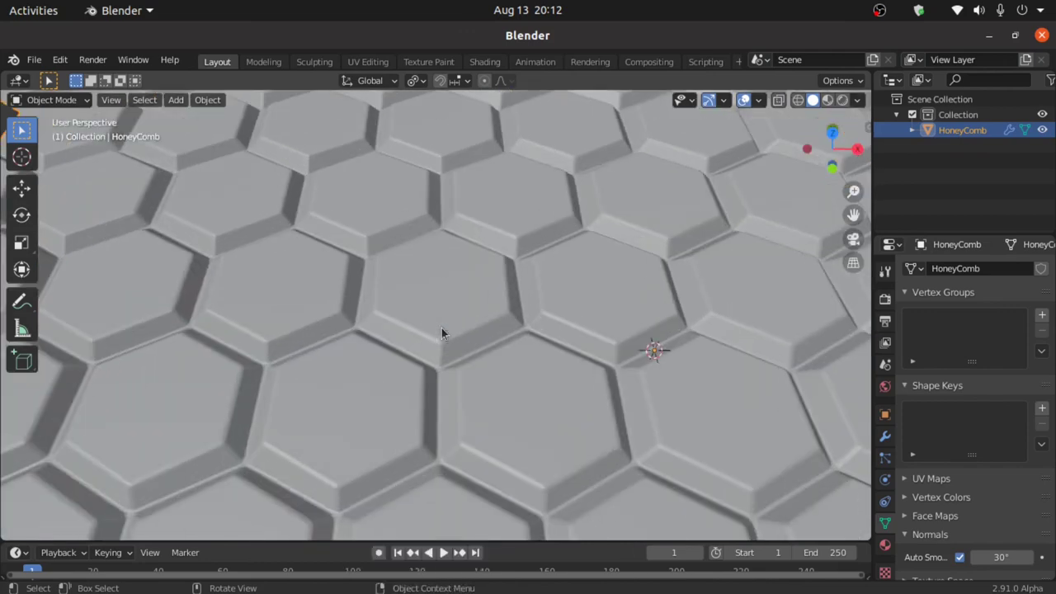